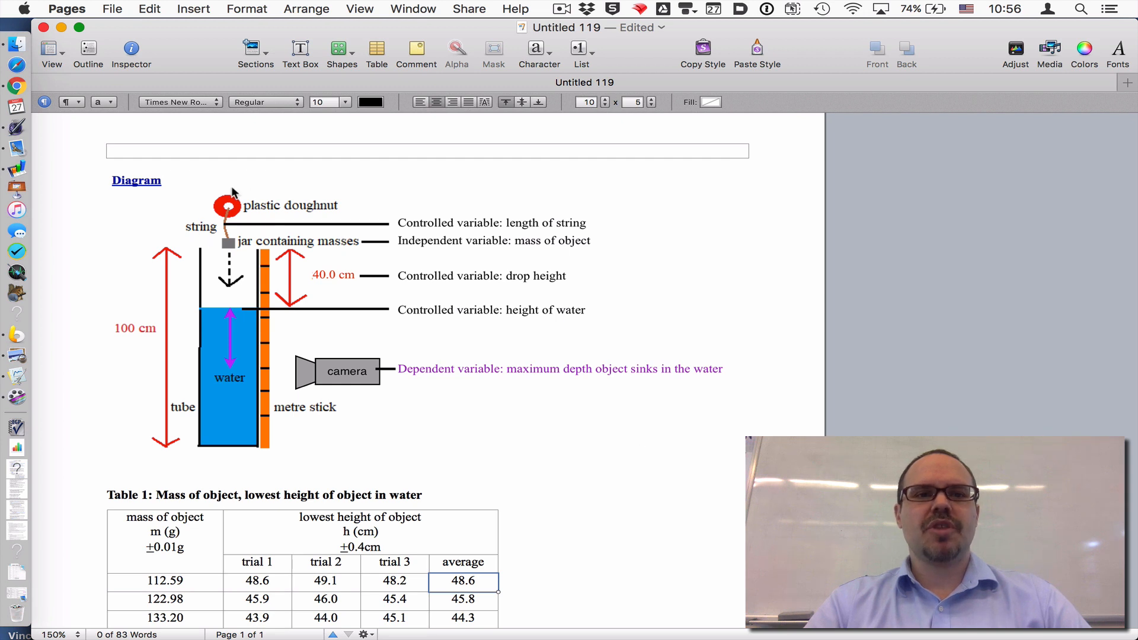
pyautogui.moveTo(232, 216)
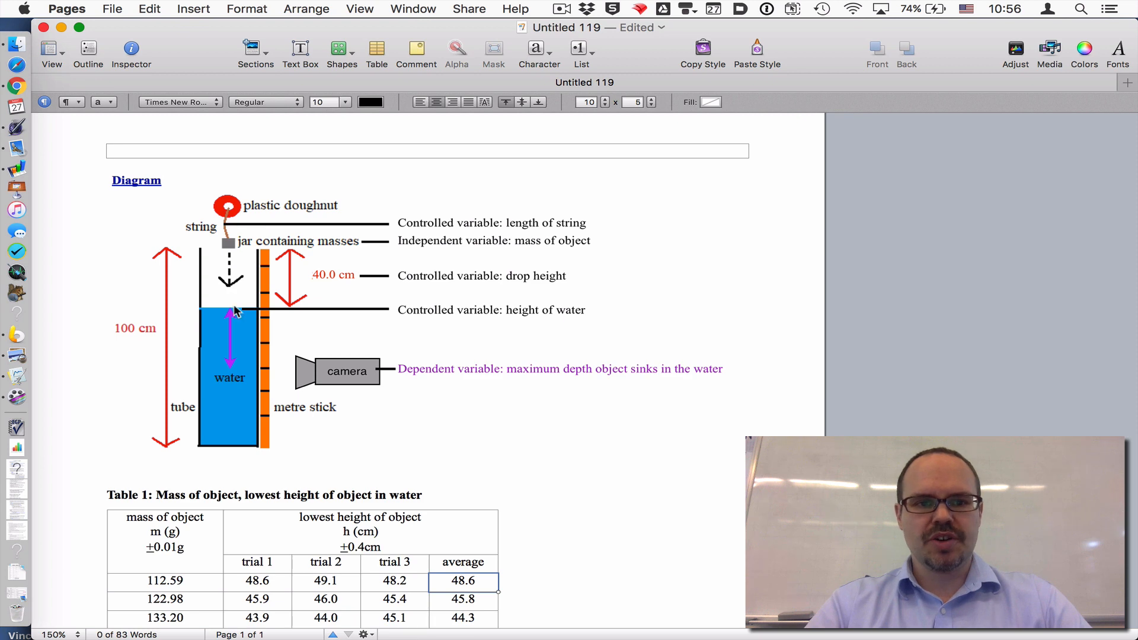
pyautogui.moveTo(235, 416)
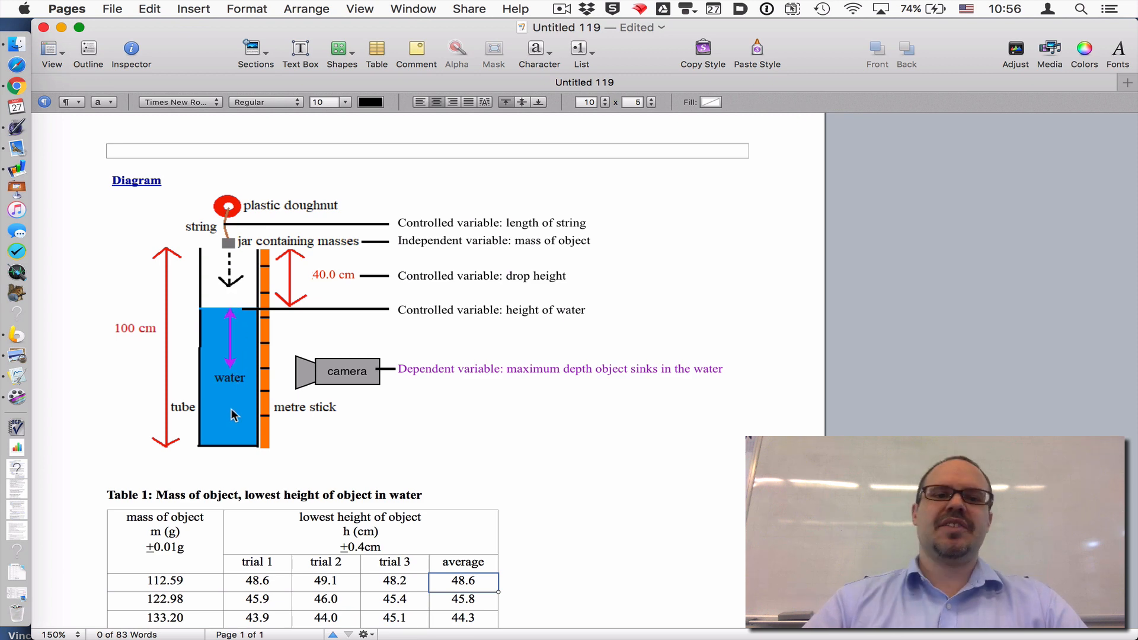
# Head the new column 'uncertainty in lowest height Δh (cm)'
pyautogui.scroll(-3)
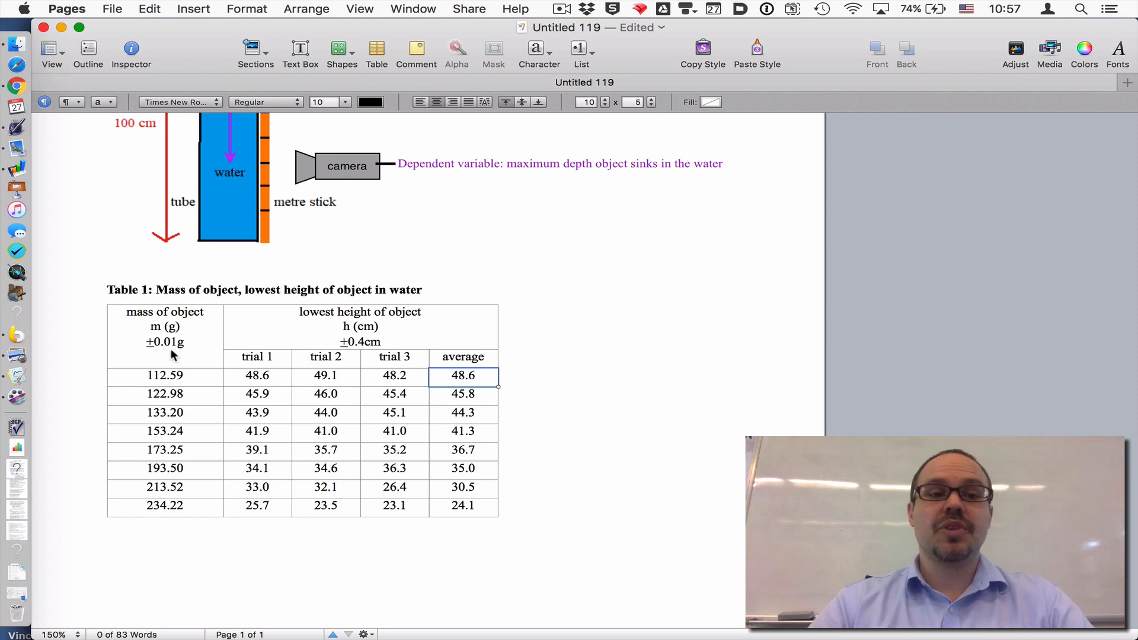
pyautogui.moveTo(353, 335)
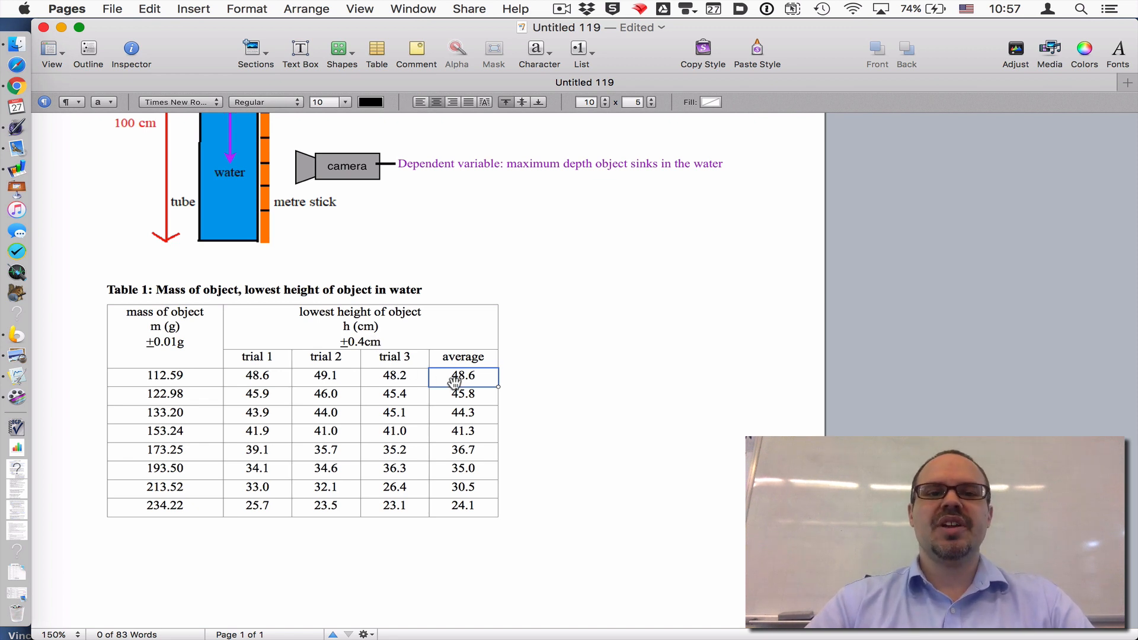
pyautogui.moveTo(413, 372)
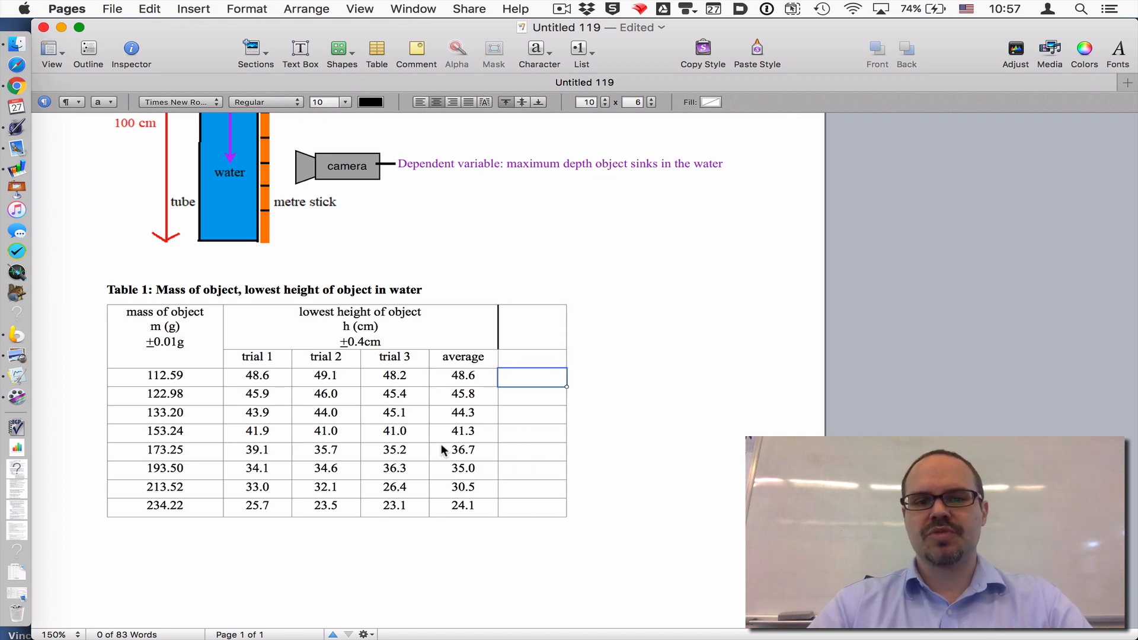
pyautogui.click(532, 327)
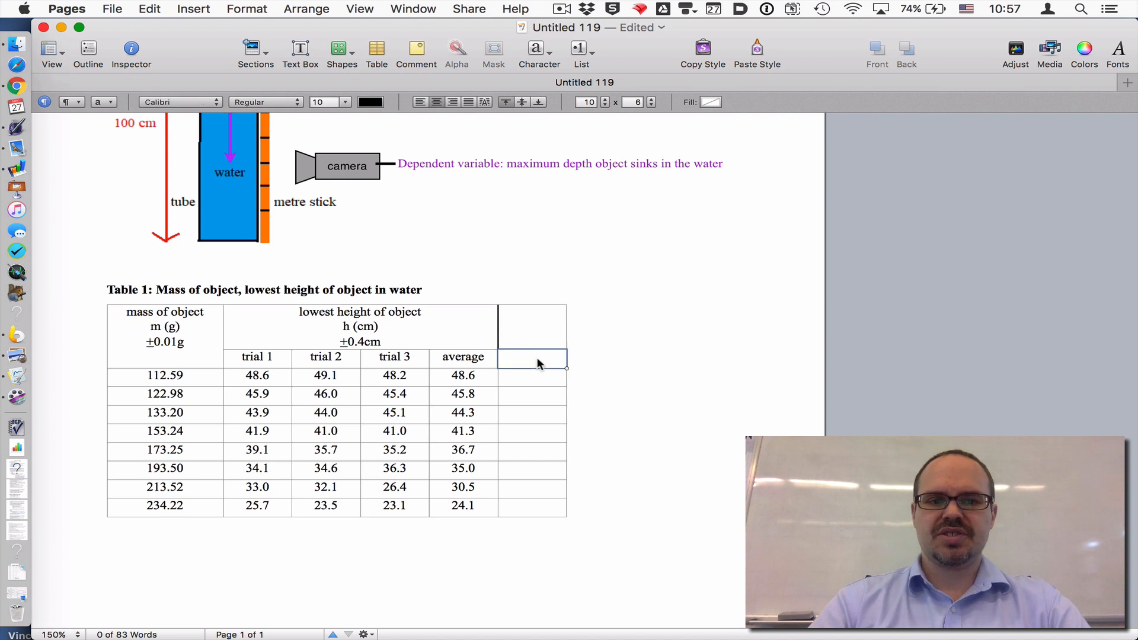
pyautogui.click(532, 328)
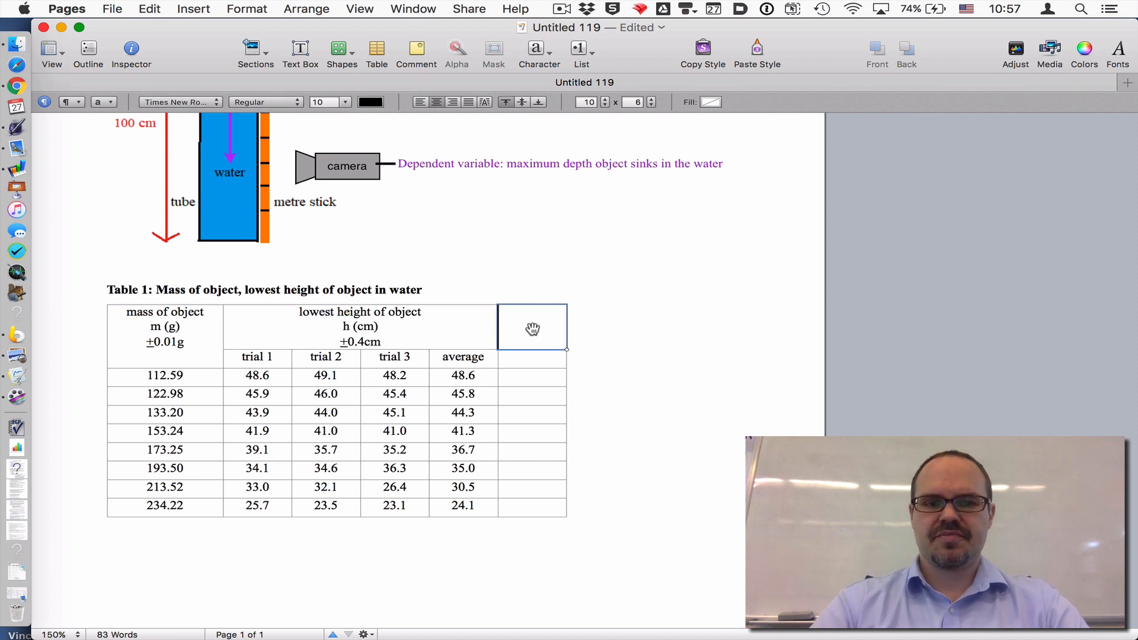
pyautogui.write('uncertainty')
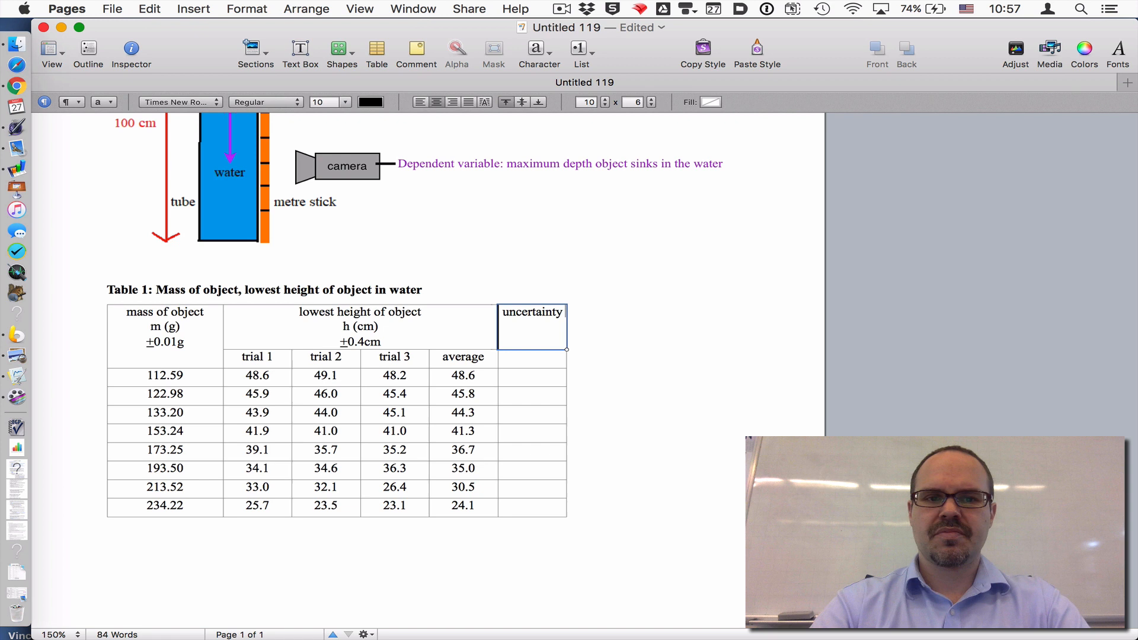
pyautogui.write('in lowest')
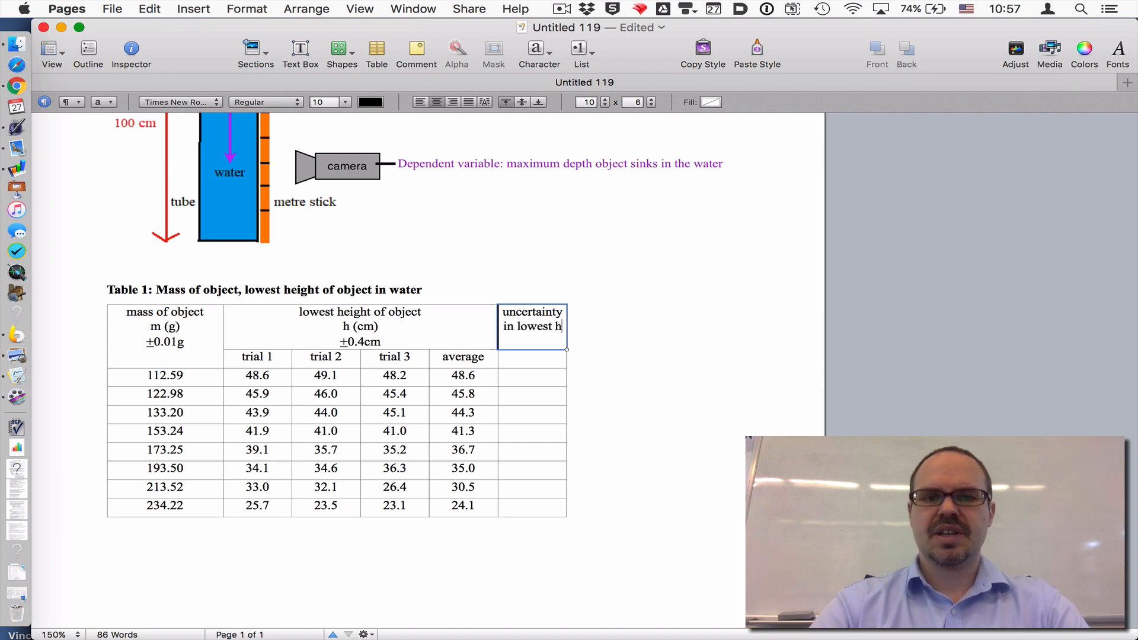
pyautogui.write('height')
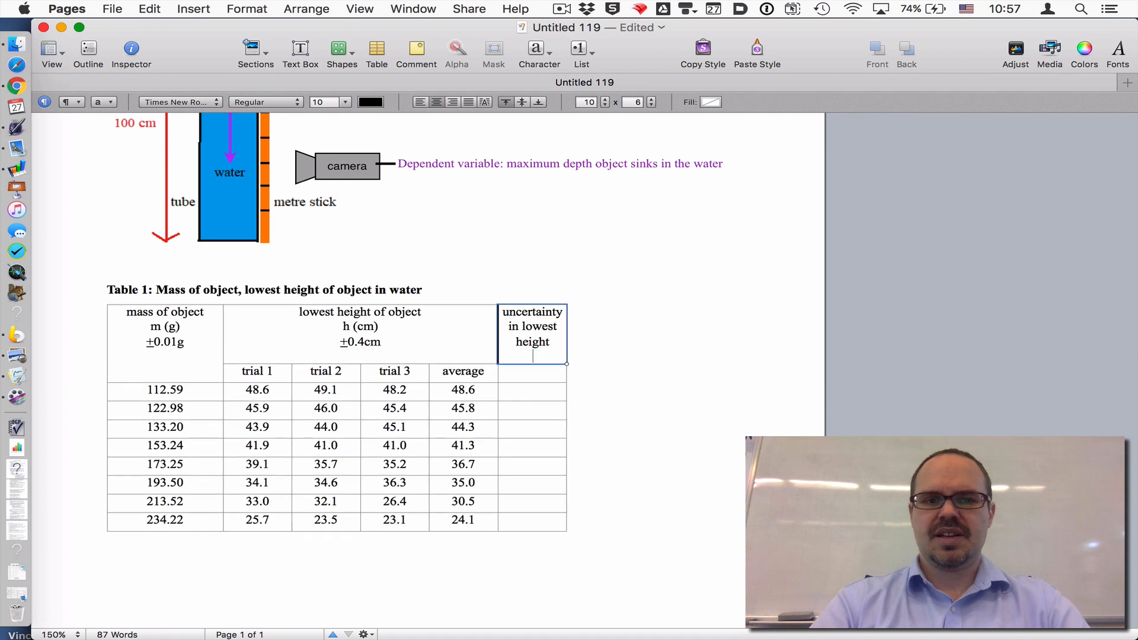
pyautogui.write('Δh')
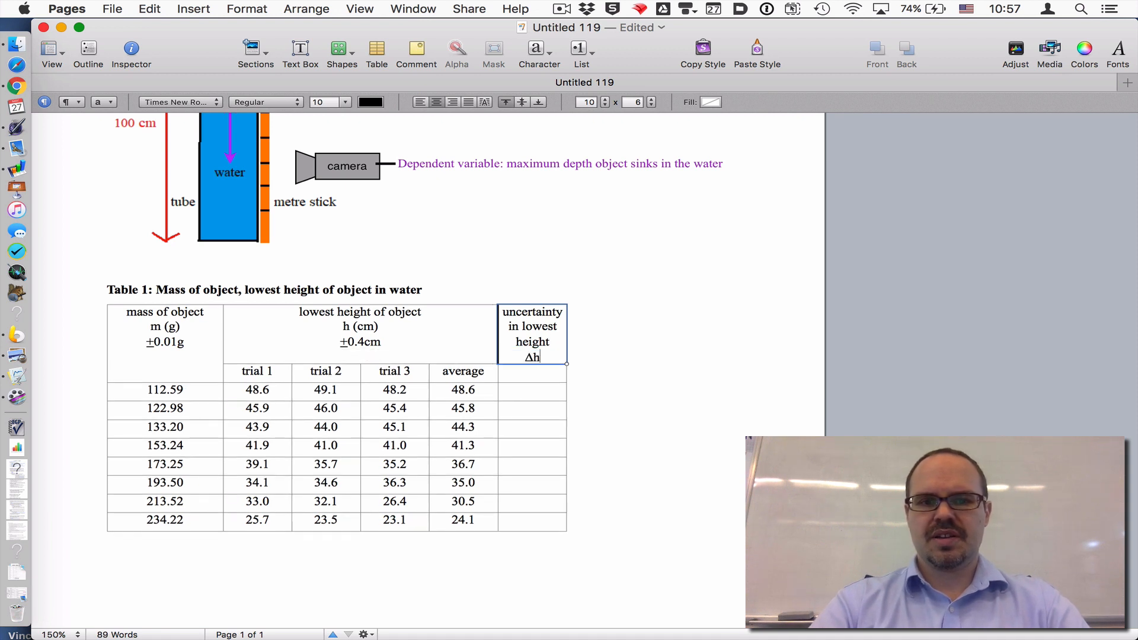
pyautogui.write('(')
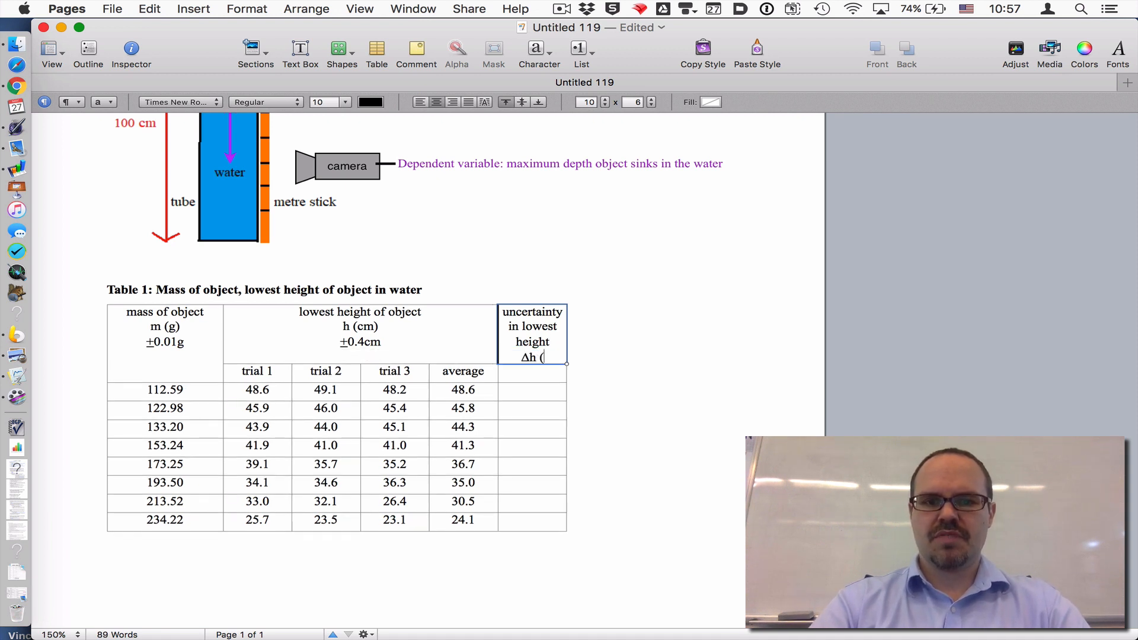
pyautogui.write('cm)')
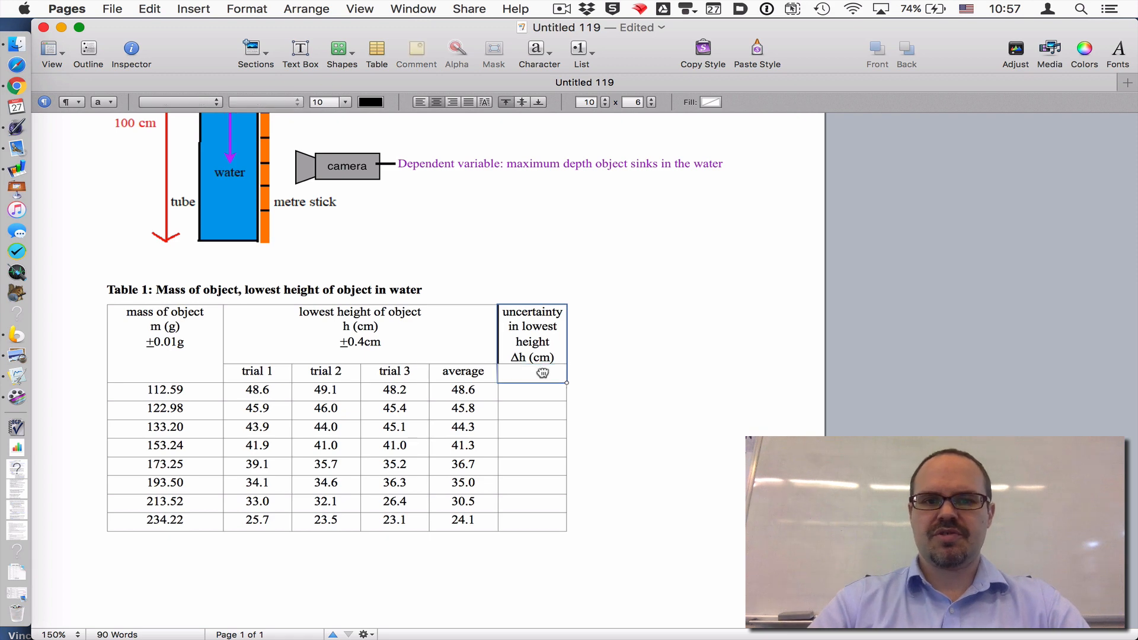
# Bring up and dismiss the row and column options on the column
pyautogui.rightClick(532, 372)
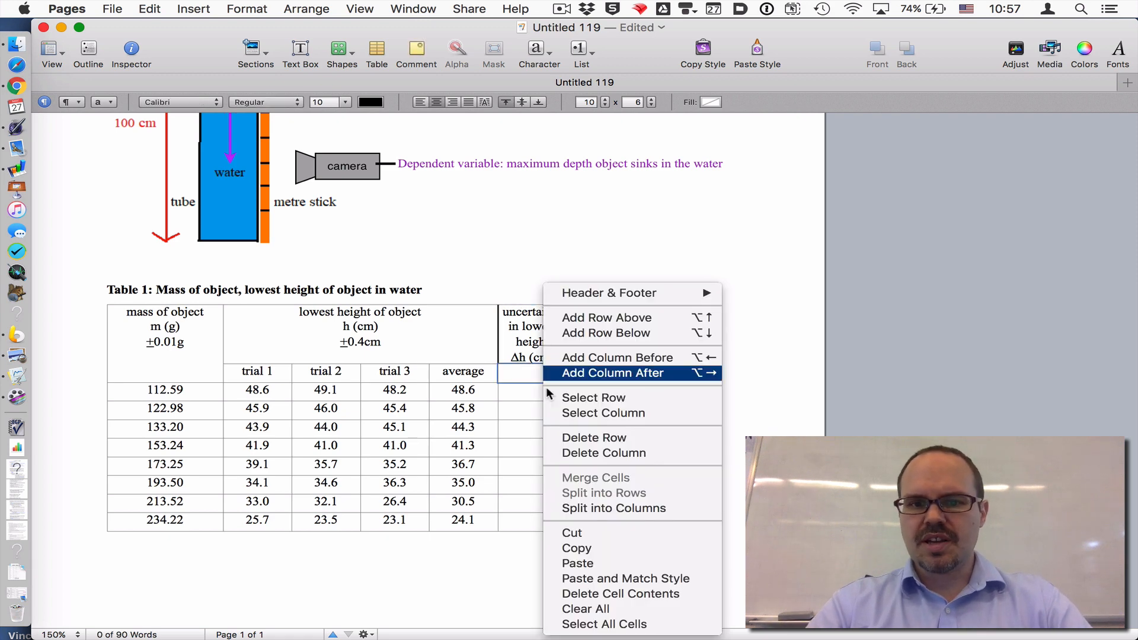
pyautogui.click(612, 372)
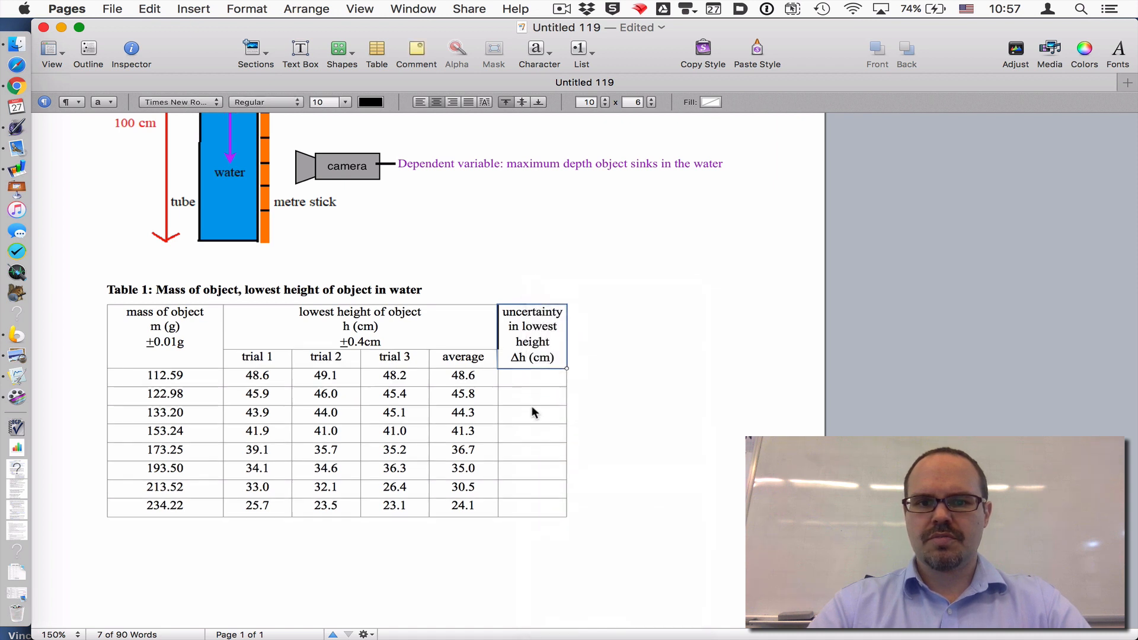
# Select the first uncertainty cell, in the 112.59 g row, ready for a formula
pyautogui.click(532, 375)
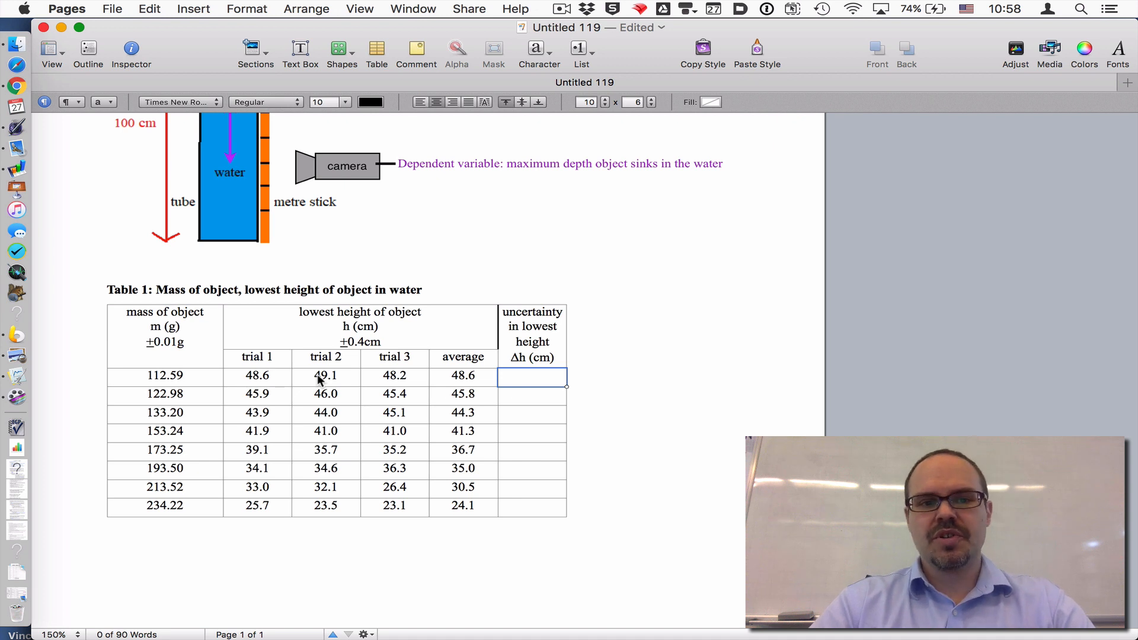
pyautogui.moveTo(409, 377)
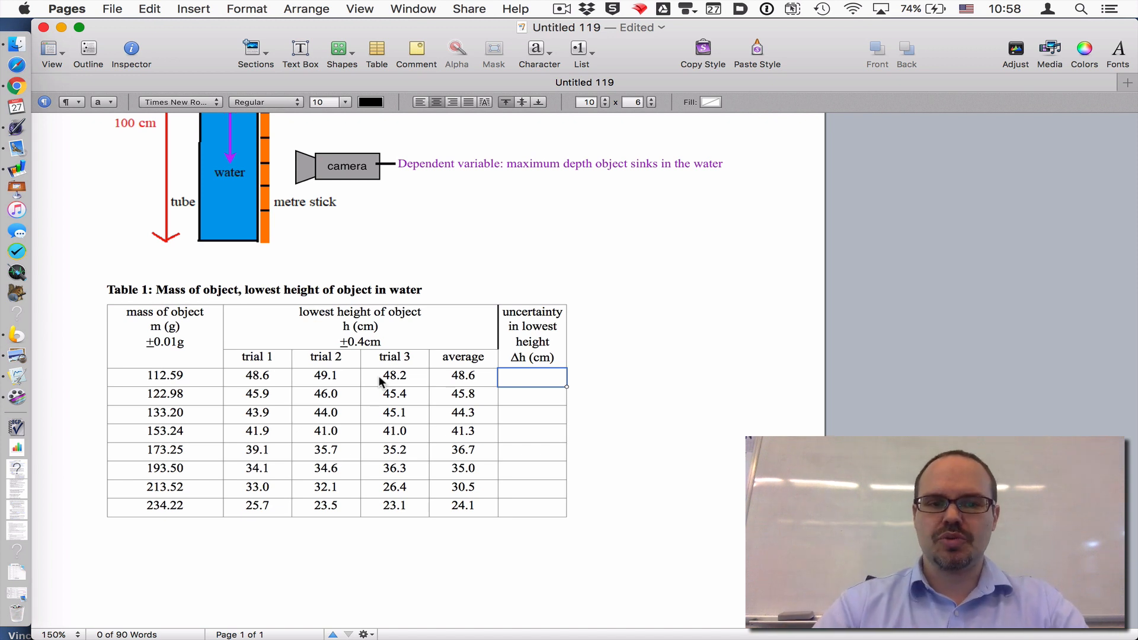
pyautogui.moveTo(347, 383)
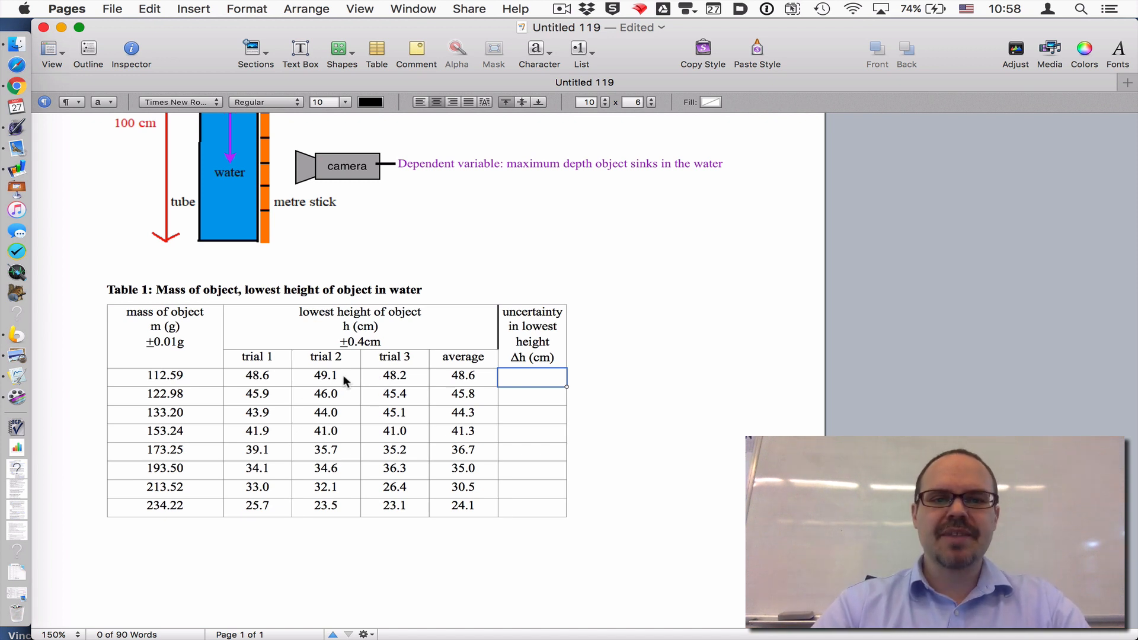
pyautogui.moveTo(354, 394)
pyautogui.write('=')
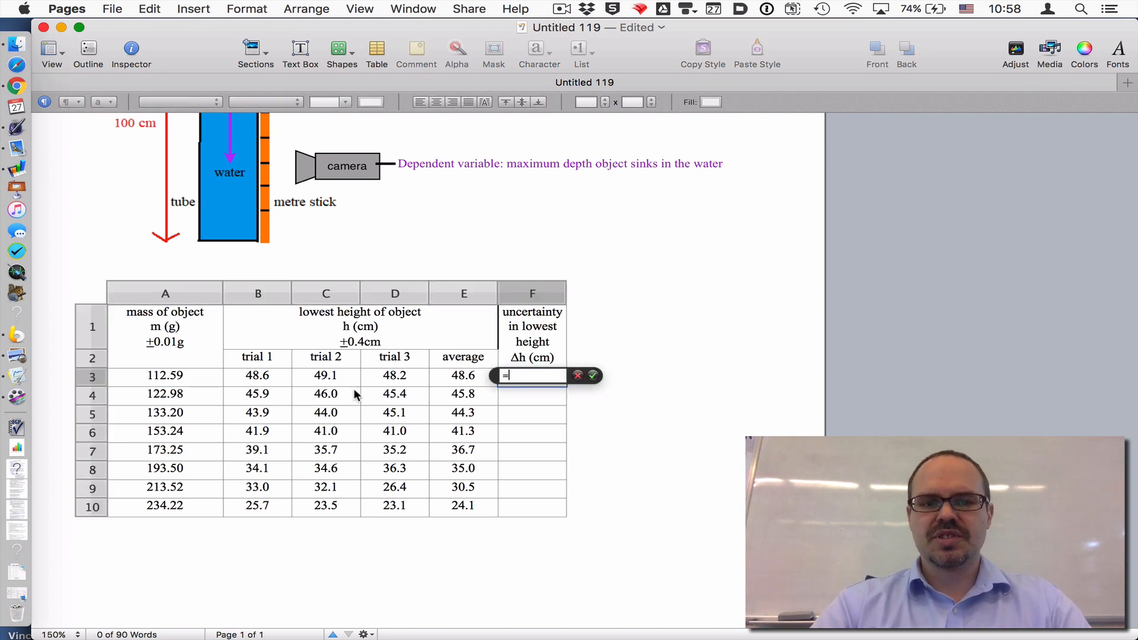
# Enter =(MAX(B3:D3)-MIN(B3:D3))/2 using the three trial heights as the range
pyautogui.write('max')
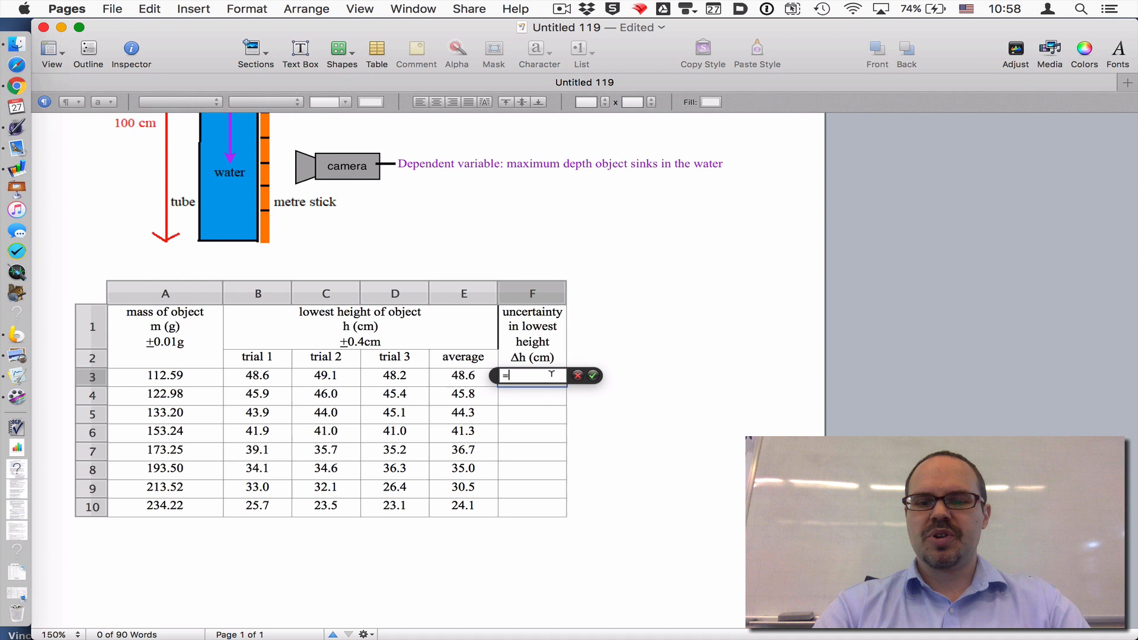
pyautogui.write('max')
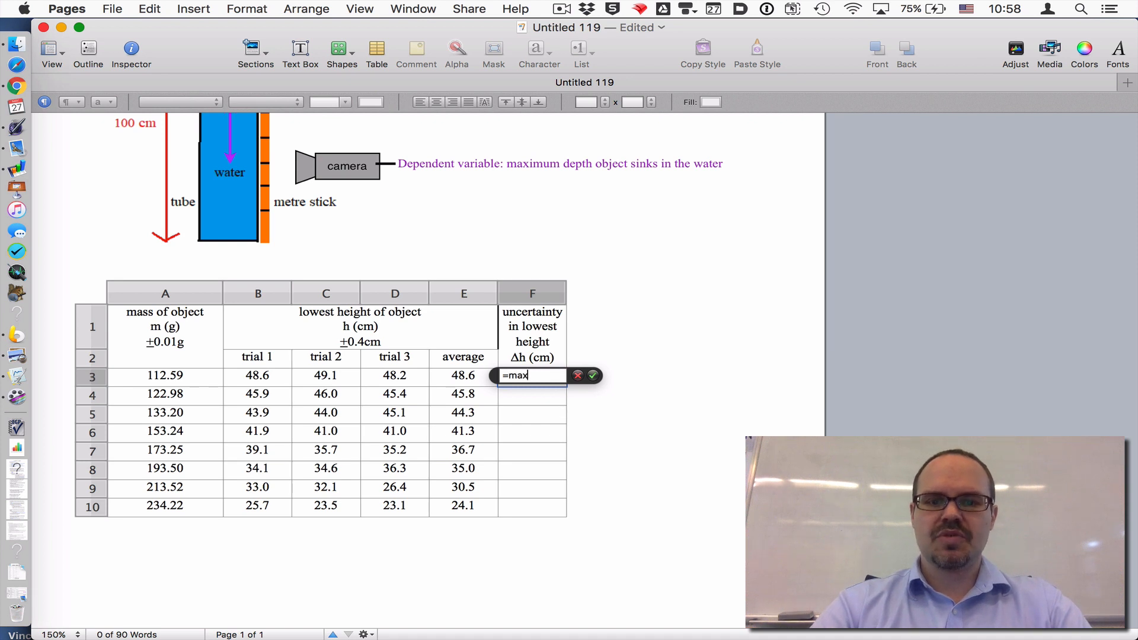
pyautogui.moveTo(257, 376); pyautogui.dragTo(326, 376)
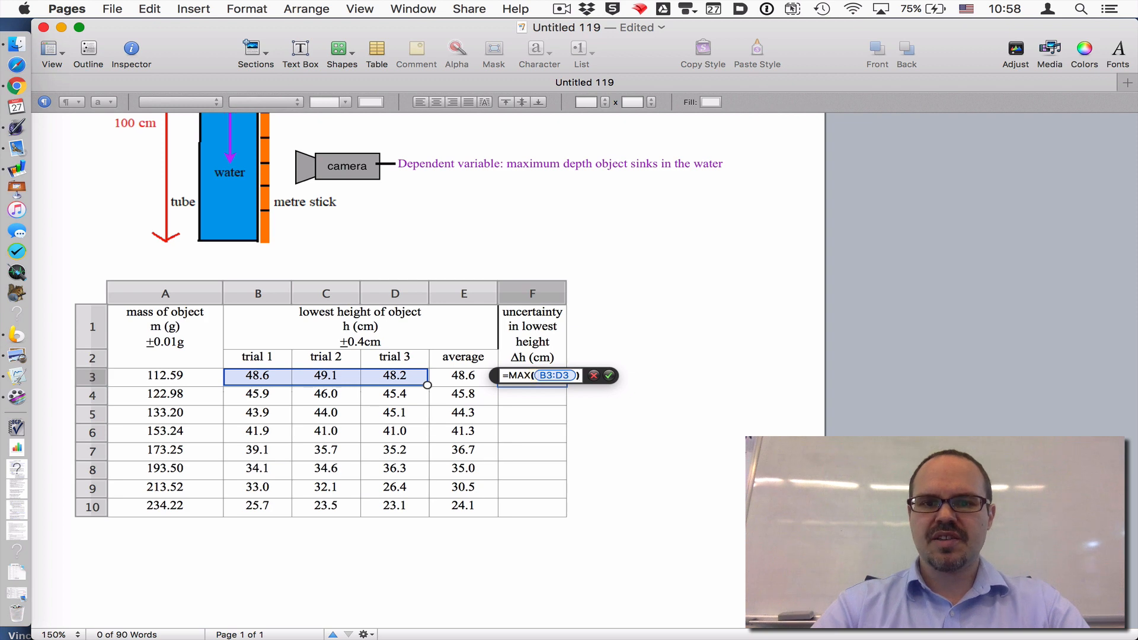
pyautogui.write('-MIN(B3:D3')
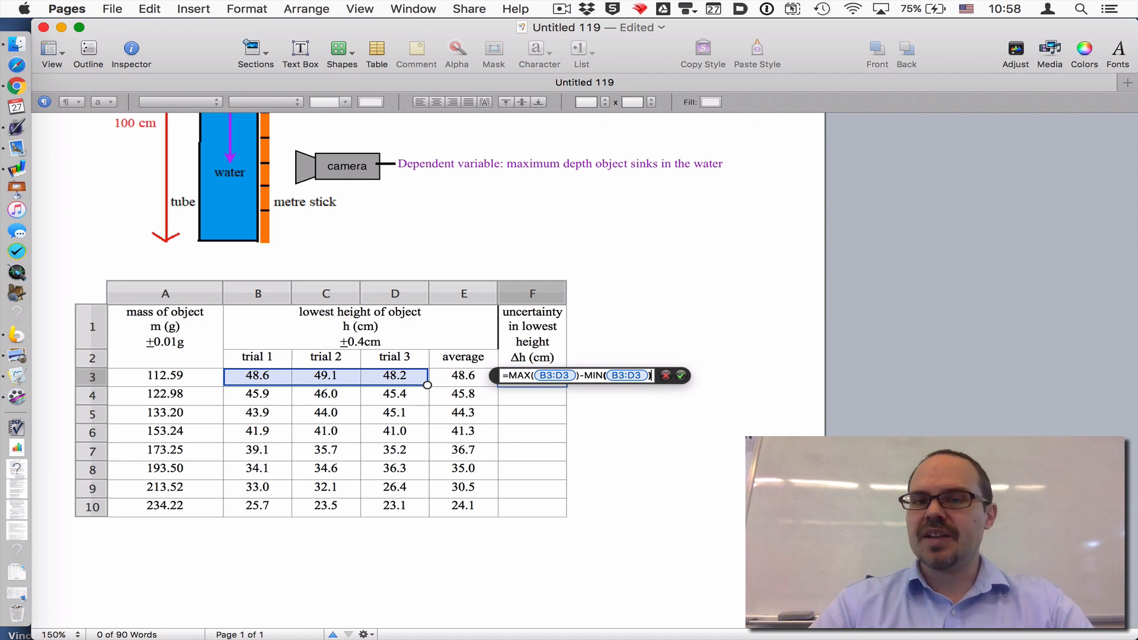
pyautogui.write('/2')
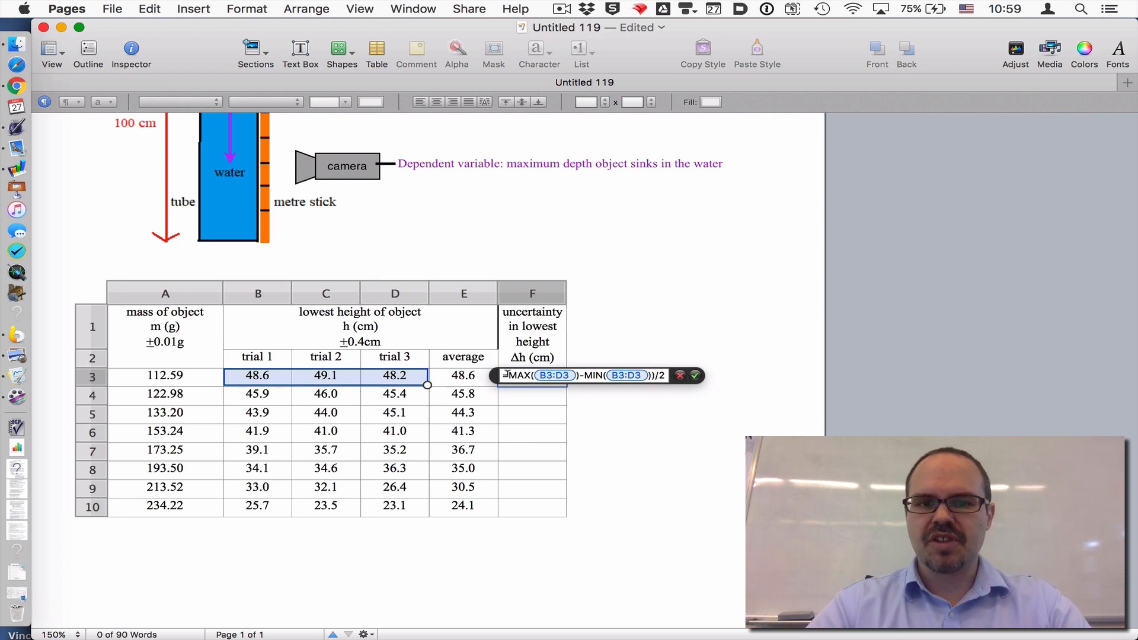
pyautogui.write('(')
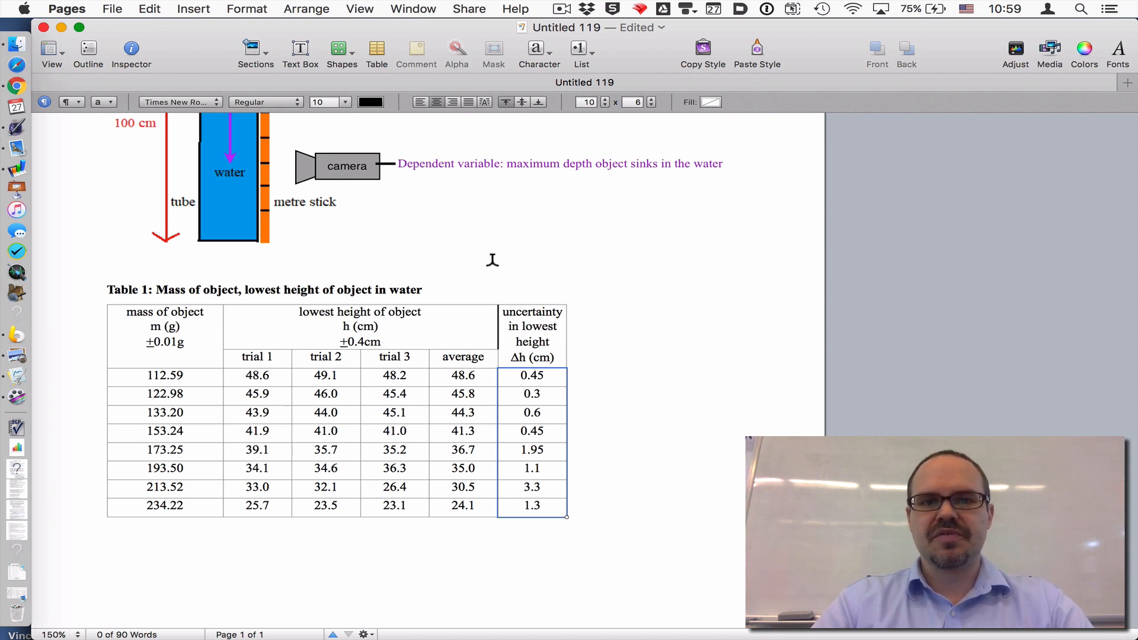
# Format the uncertainty cells as Number with 1 decimal place via the Inspector
pyautogui.click(132, 48)
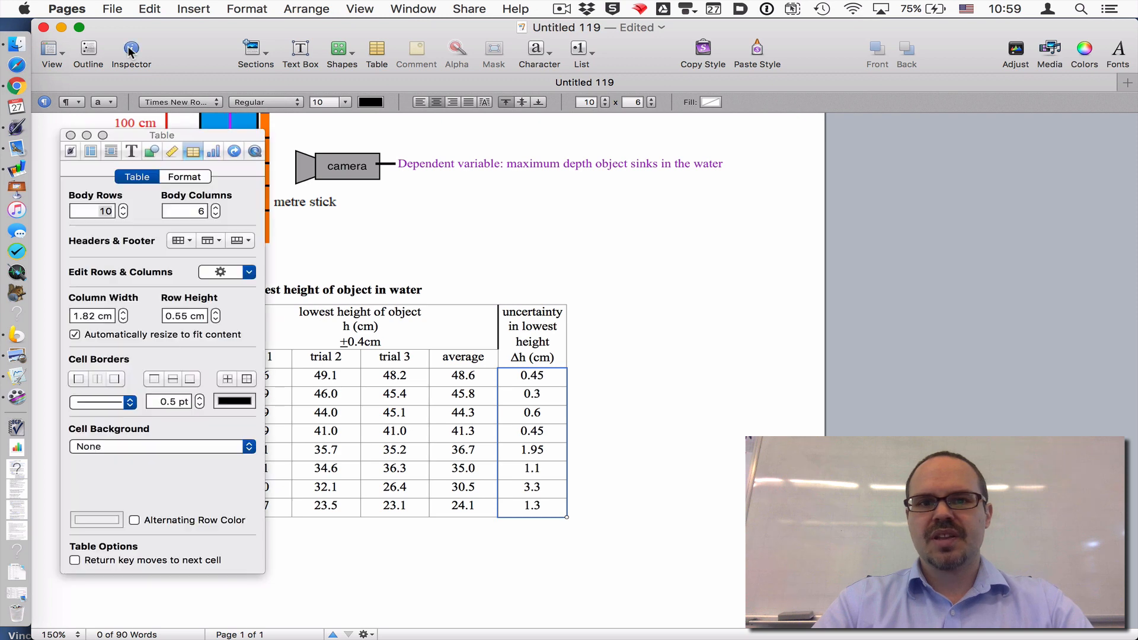
pyautogui.moveTo(163, 135); pyautogui.dragTo(774, 121)
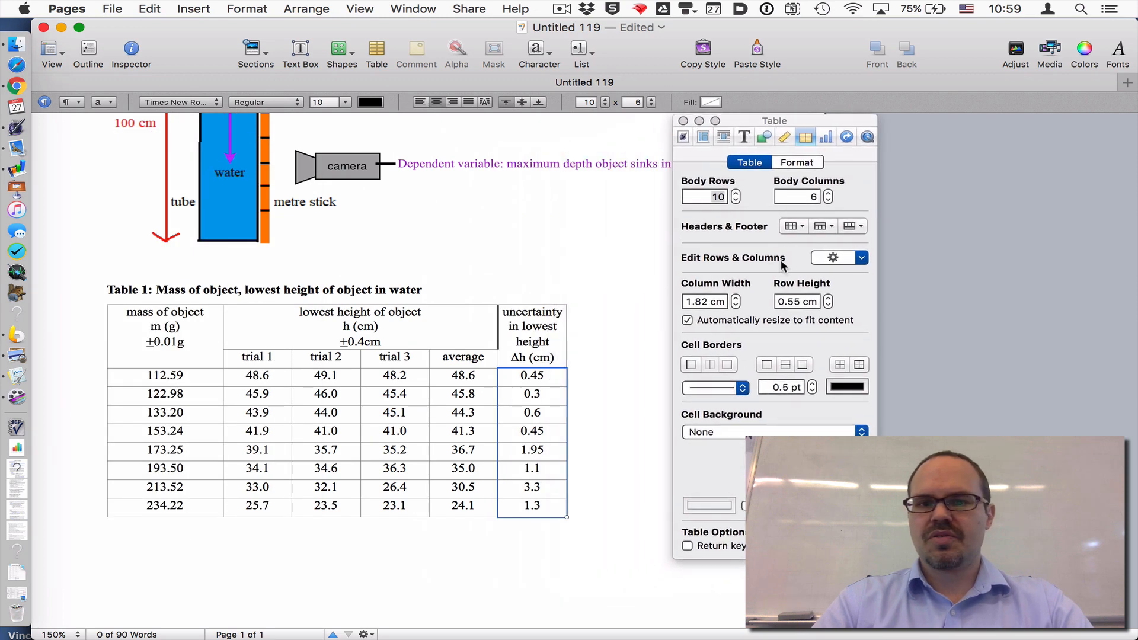
pyautogui.click(796, 162)
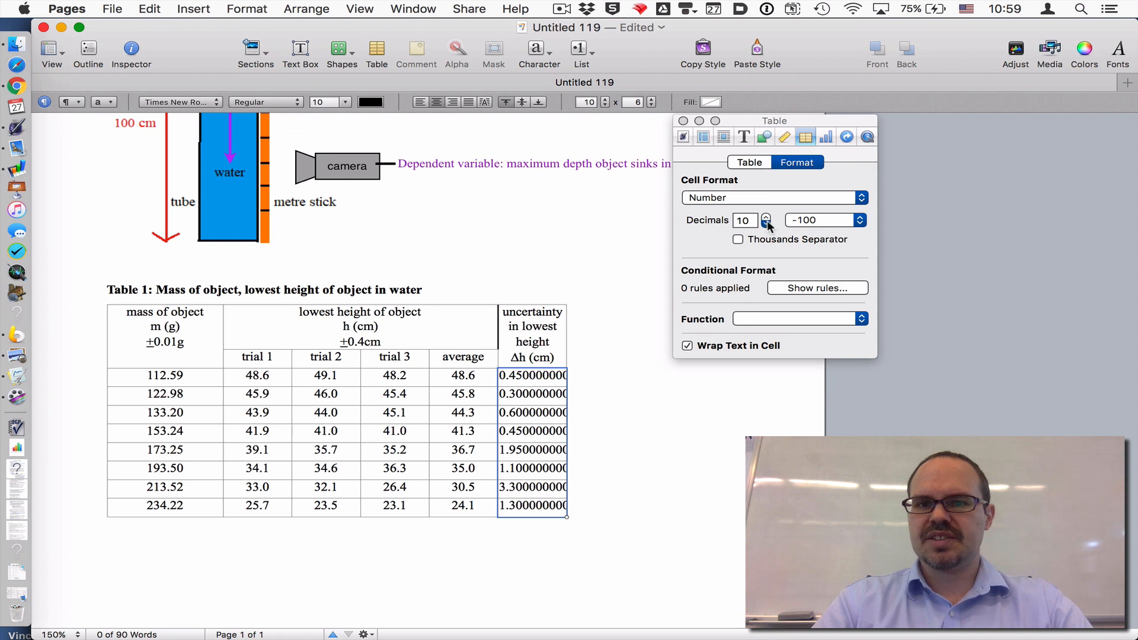
pyautogui.click(768, 224)
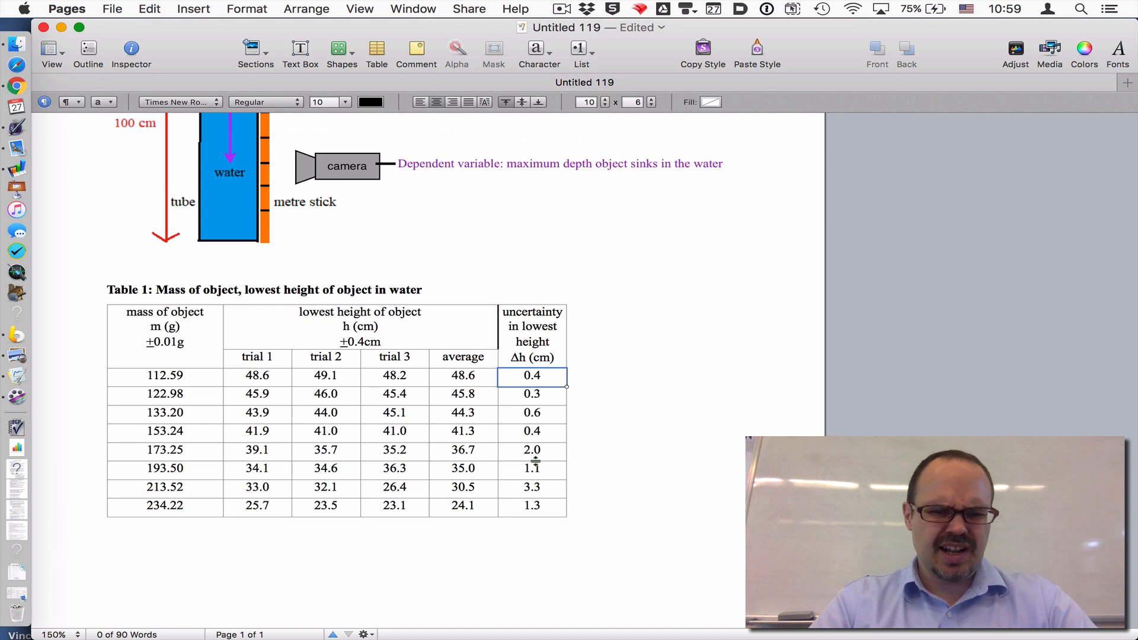
pyautogui.moveTo(539, 494)
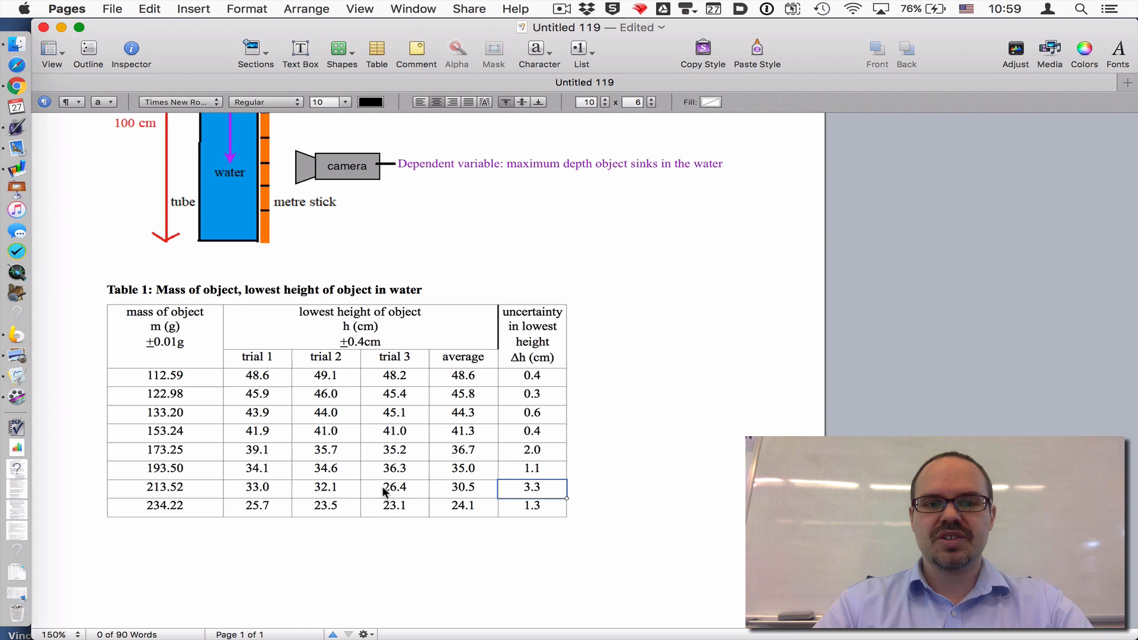
# Select the 26.4 trial-3 outlier and apply a yellow highlight fill
pyautogui.click(394, 487)
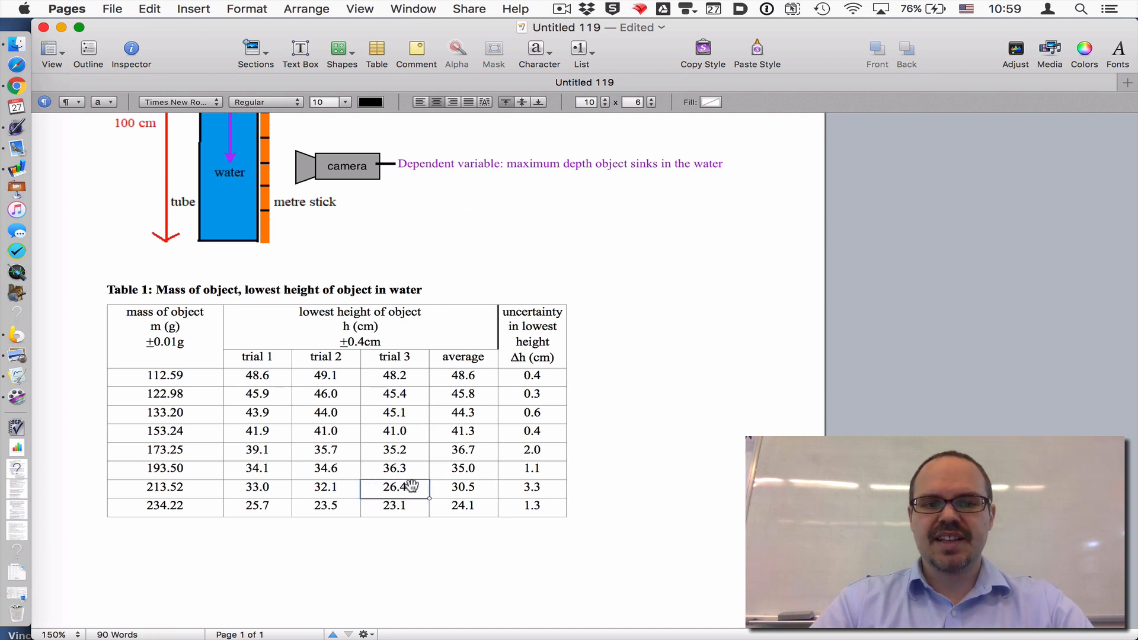
pyautogui.click(711, 102)
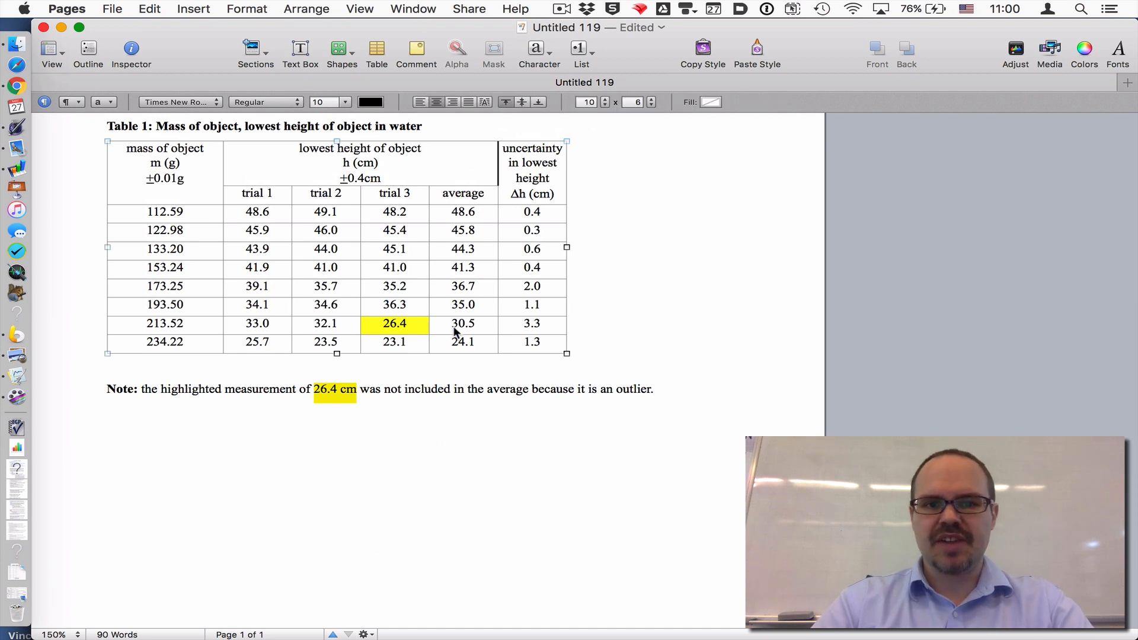
# Edit the 213.52 g average formula to use only trials 1 and 2, giving 32.6
pyautogui.doubleClick(464, 324)
pyautogui.write('32.6')
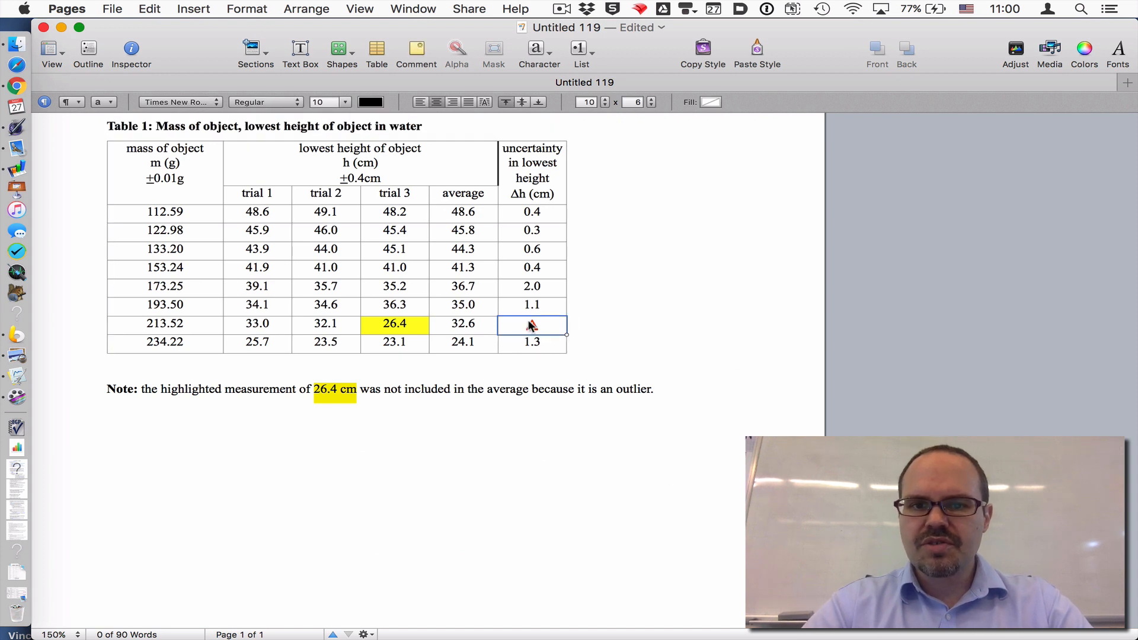
# Change the 213.52 g uncertainty to =(MAX(B9:C9)-MIN(B9:C9))/2, giving 0.4
pyautogui.doubleClick(533, 324)
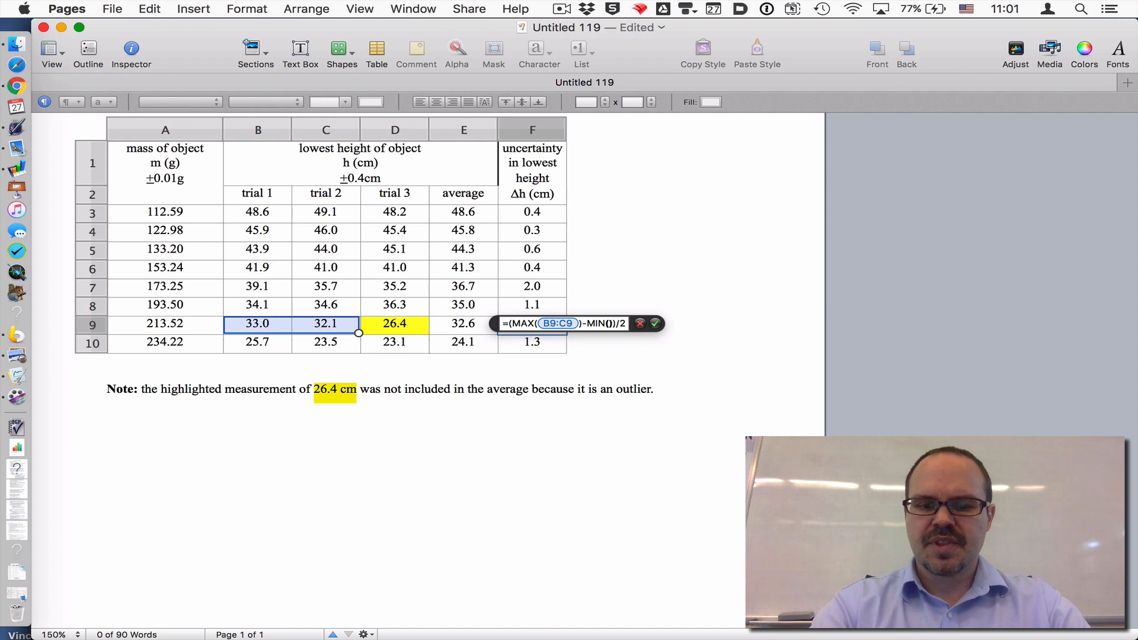
pyautogui.write('B9:')
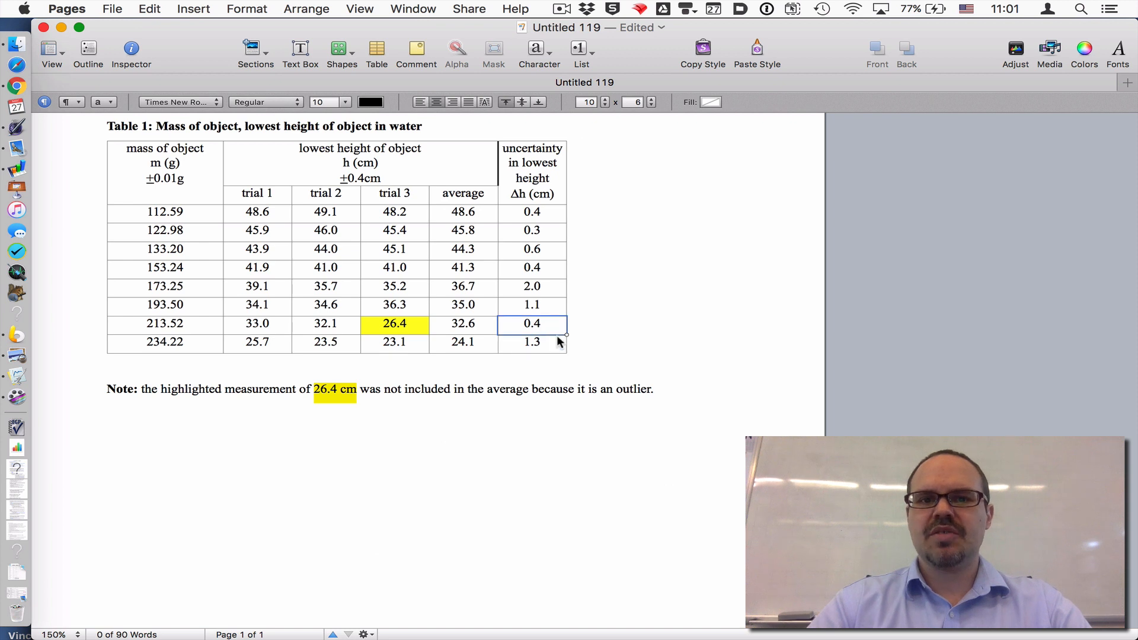
pyautogui.moveTo(541, 284)
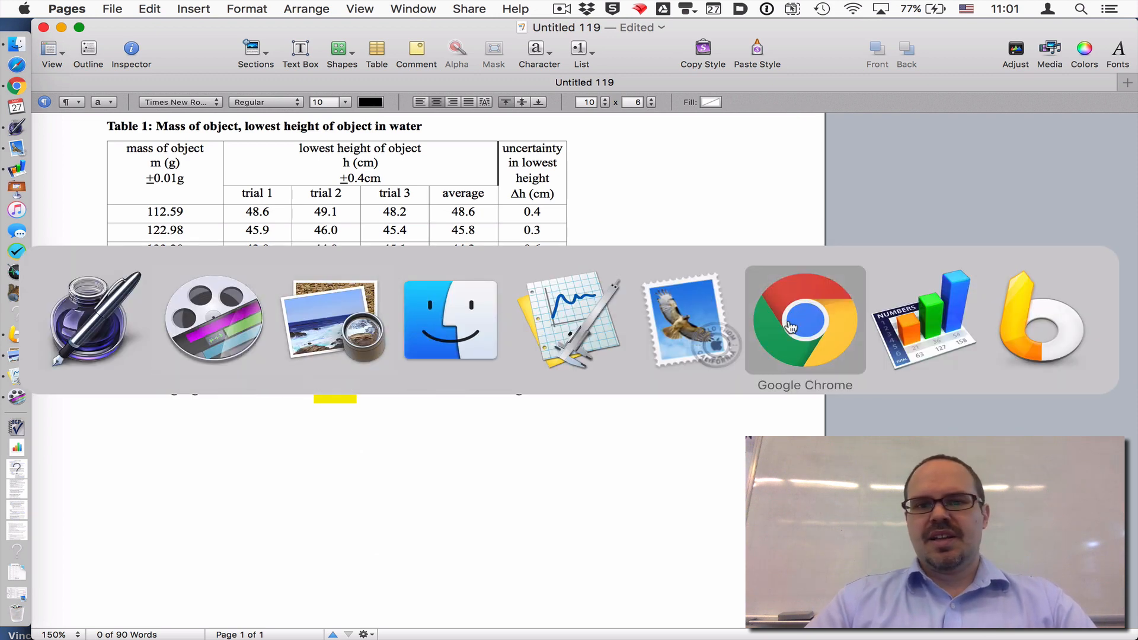
pyautogui.click(805, 321)
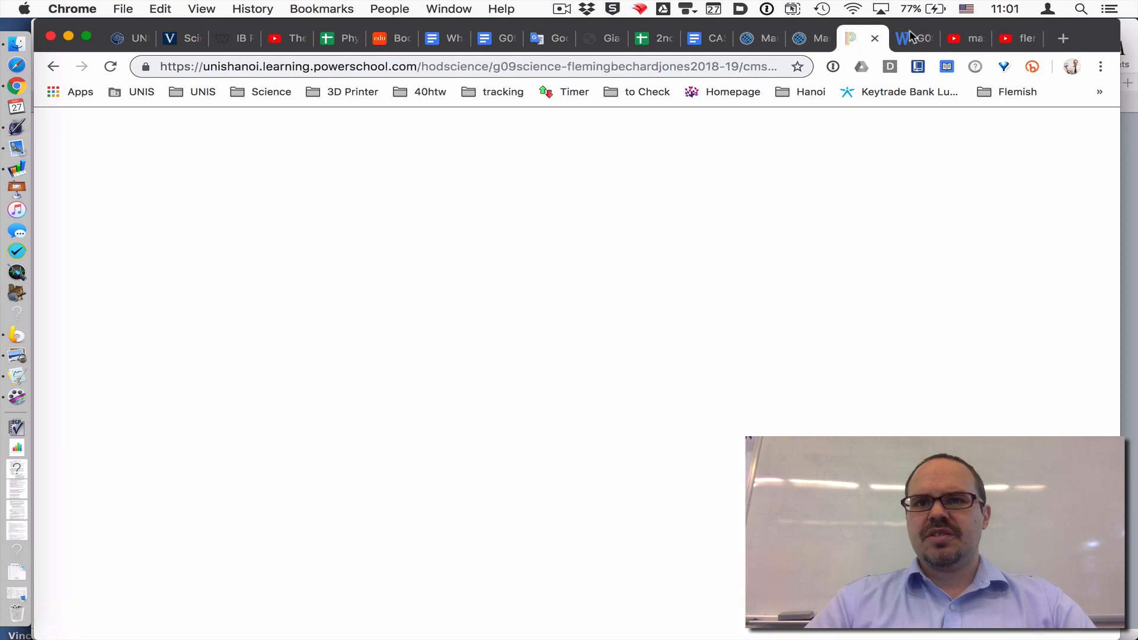
pyautogui.click(914, 38)
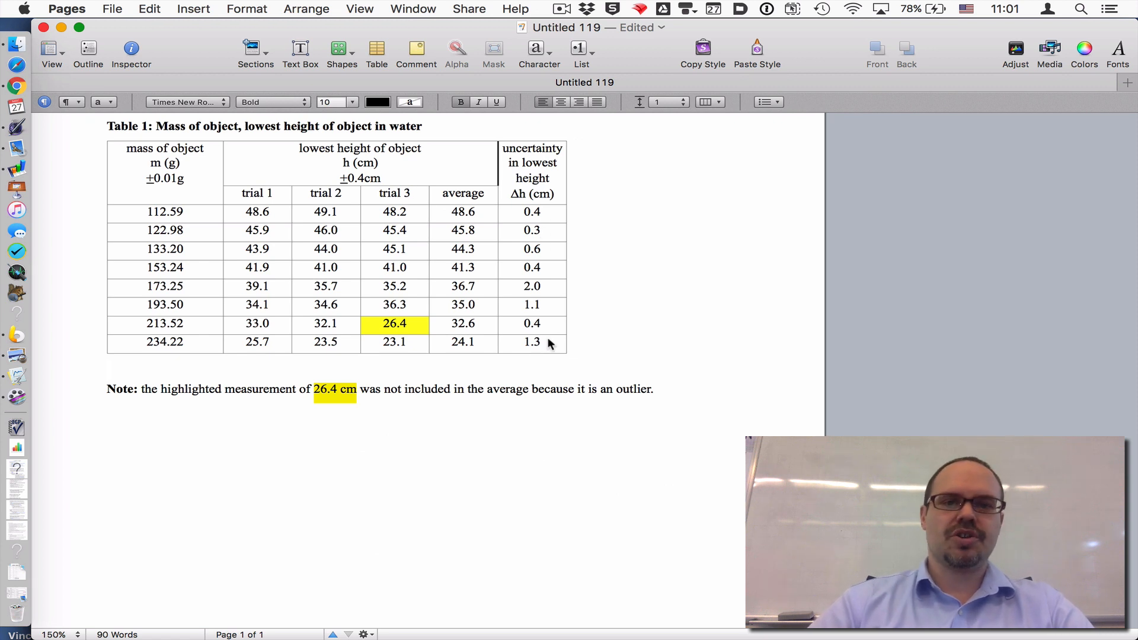
# Discard the old file and name the pasted first column 'mass of object'
pyautogui.click(108, 368)
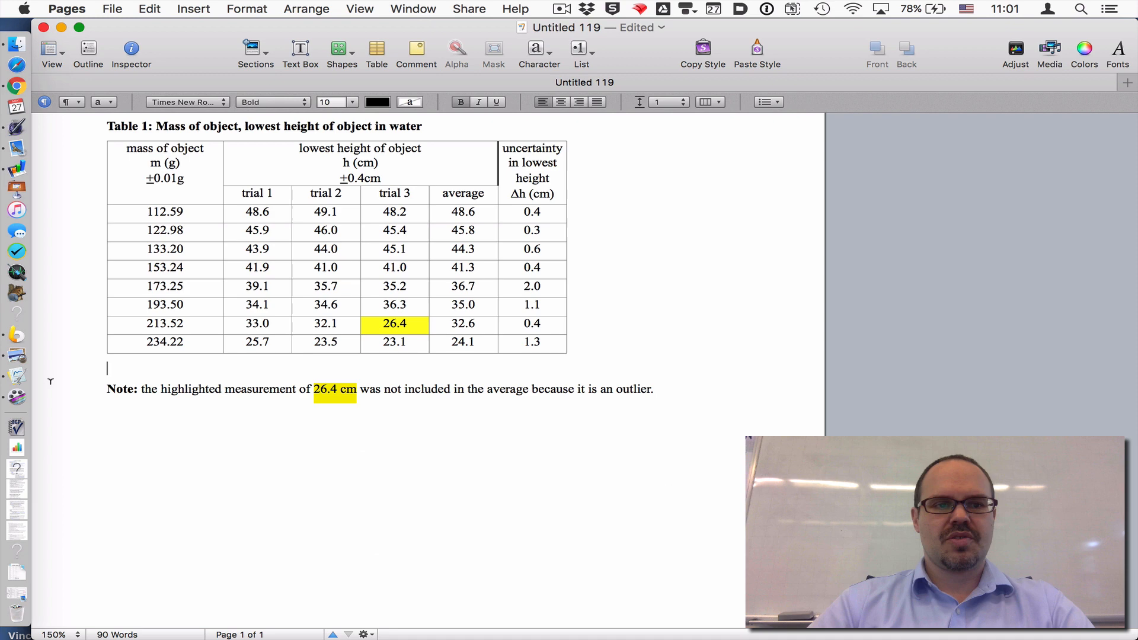
pyautogui.moveTo(18, 376)
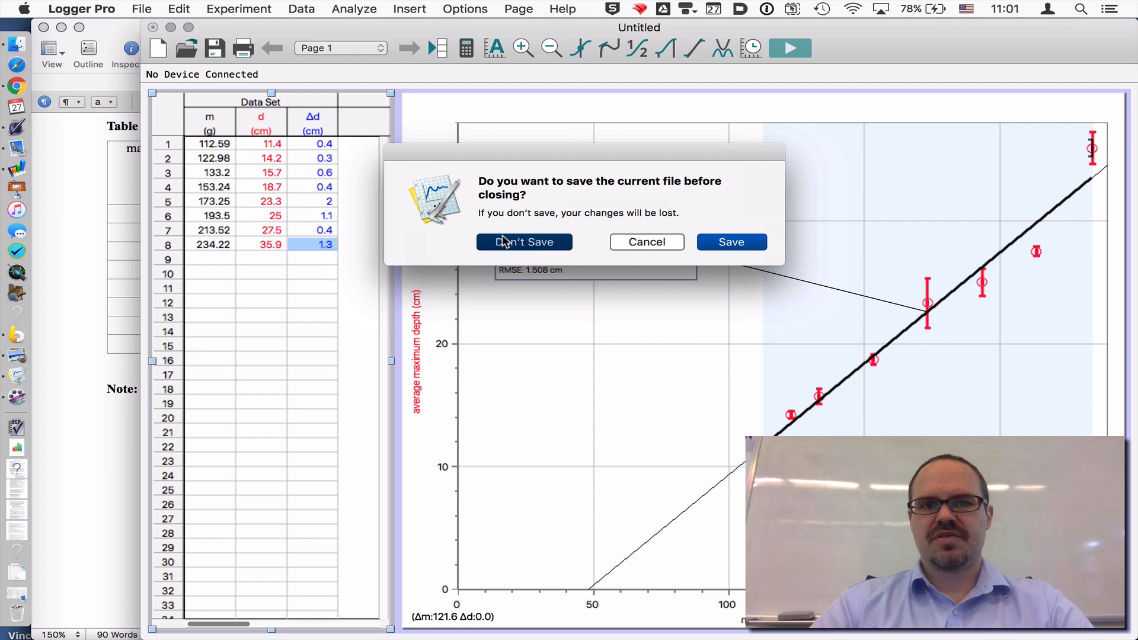
pyautogui.click(524, 242)
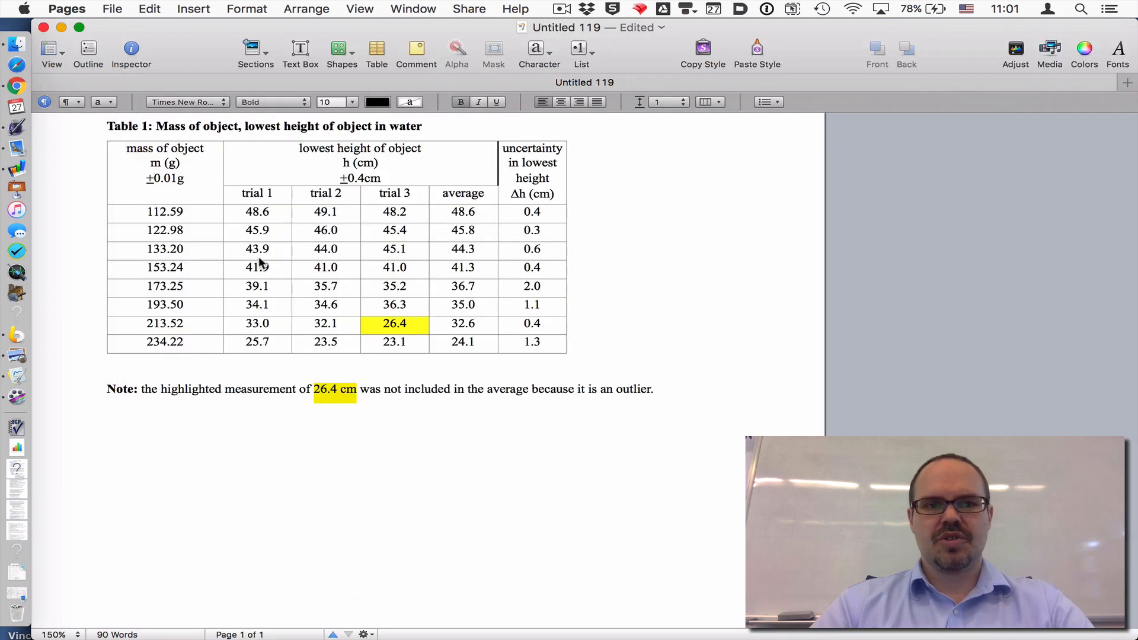
pyautogui.click(163, 212)
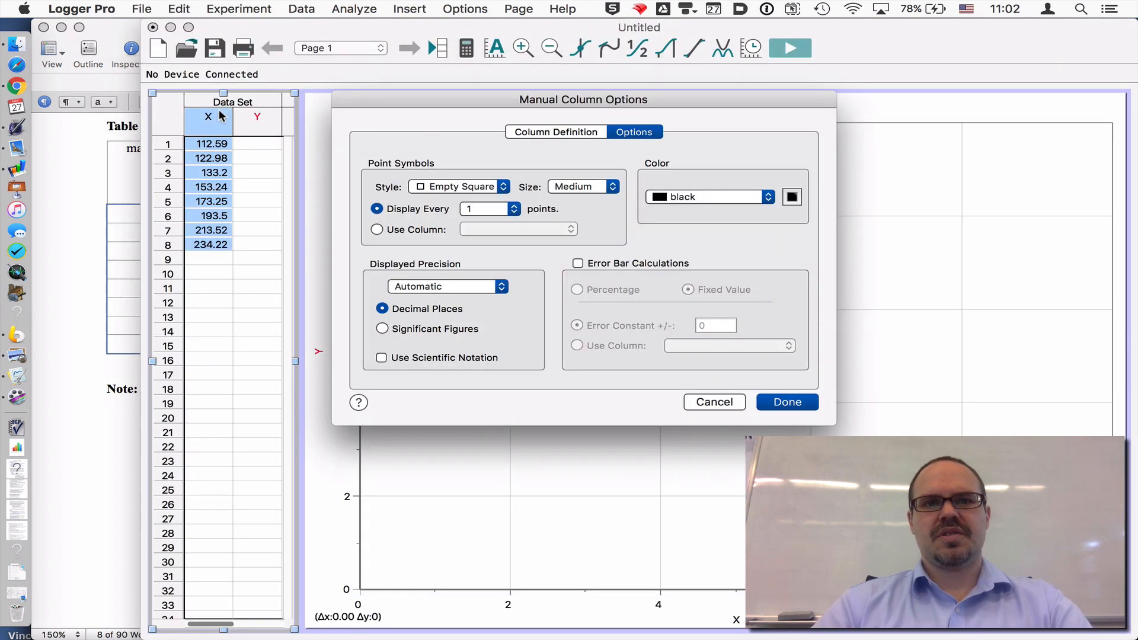
pyautogui.click(555, 131)
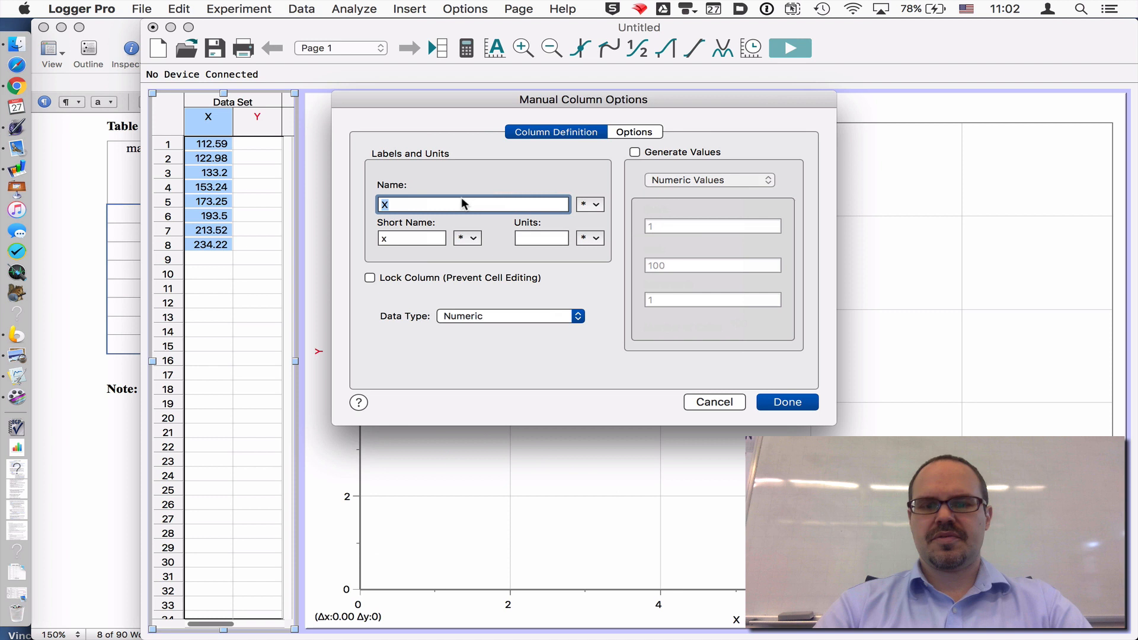
pyautogui.write('mass of object')
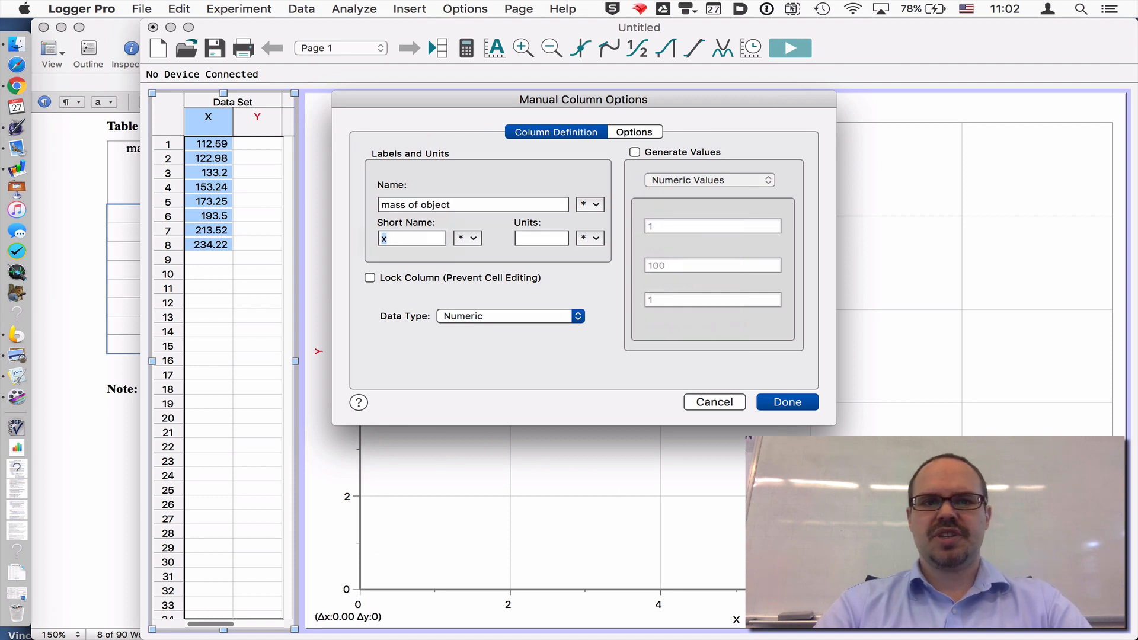
pyautogui.click(786, 402)
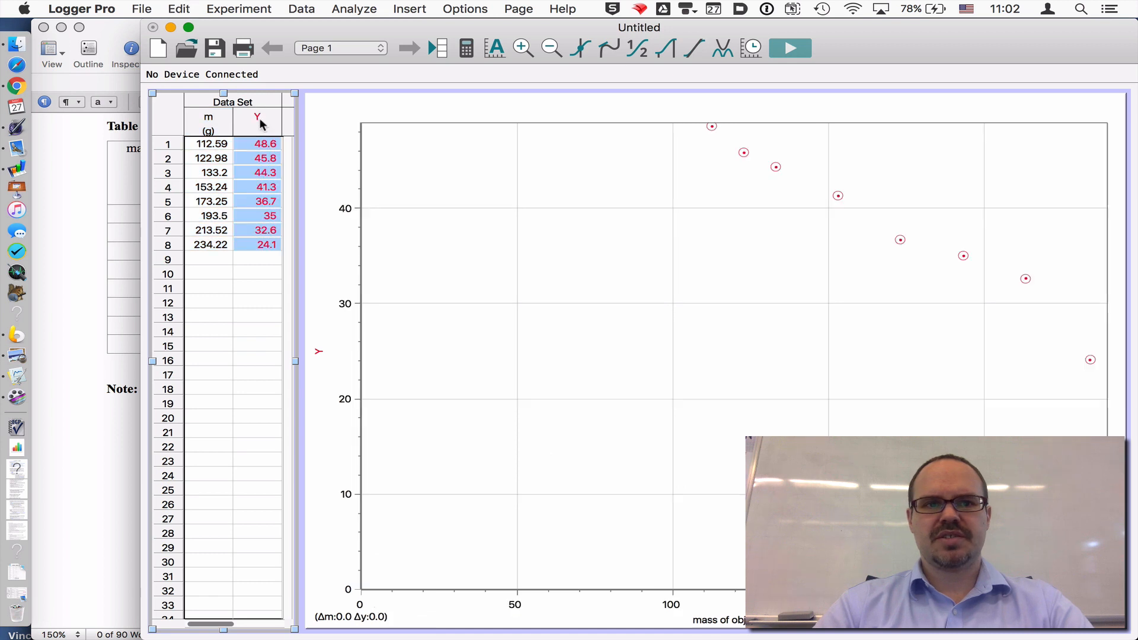
# Name the second column 'lowest height of object', short name h, units cm
pyautogui.doubleClick(257, 117)
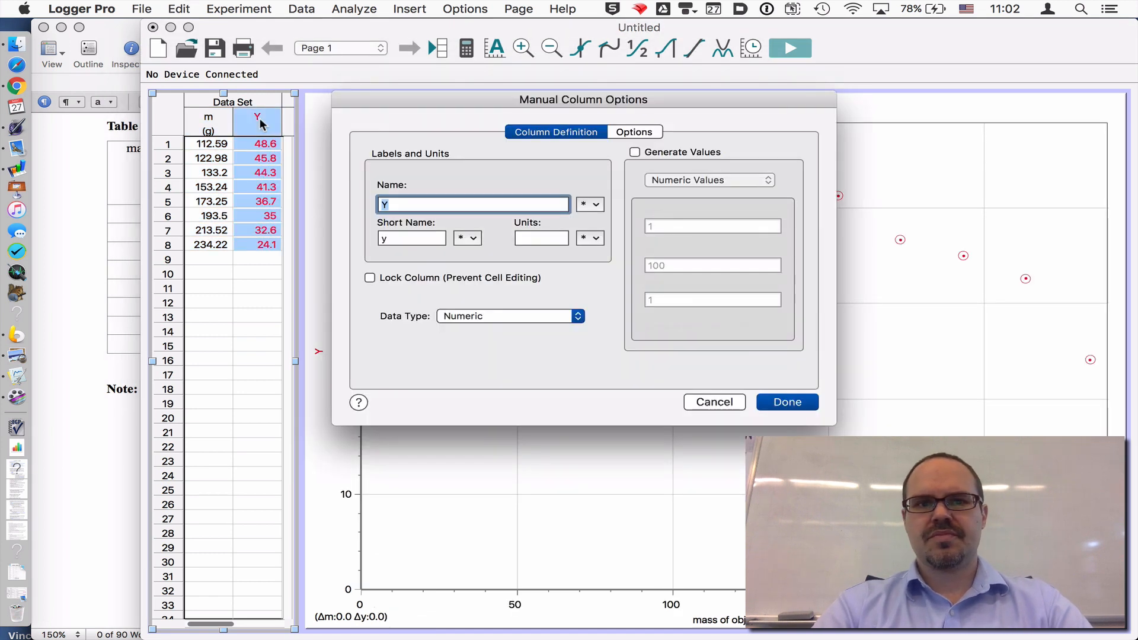
pyautogui.write('lowest')
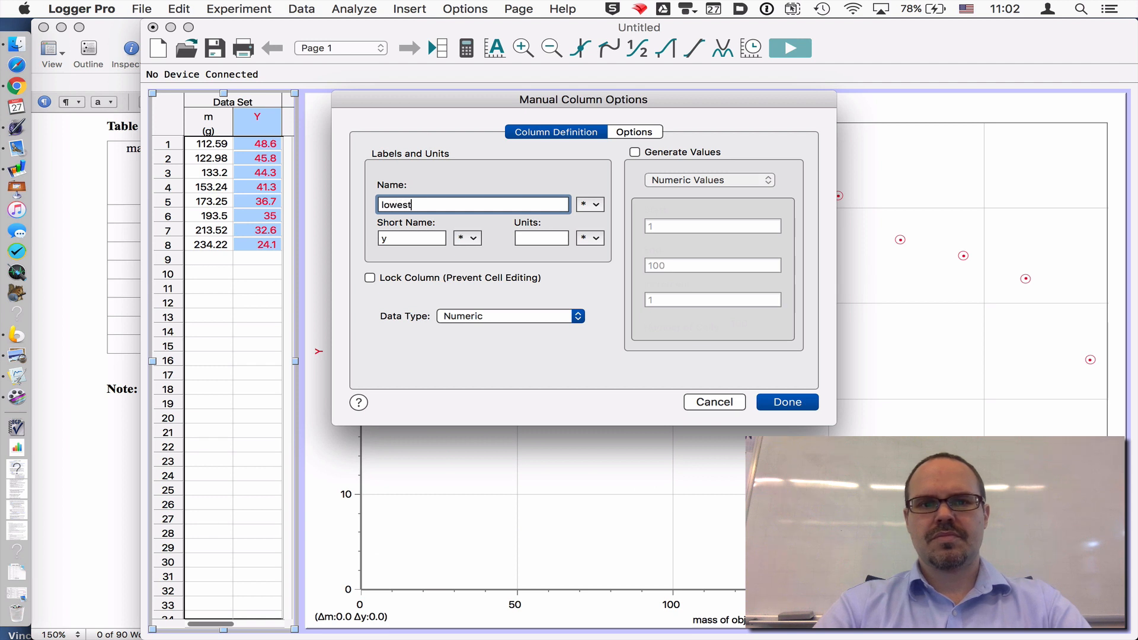
pyautogui.write('height of obje')
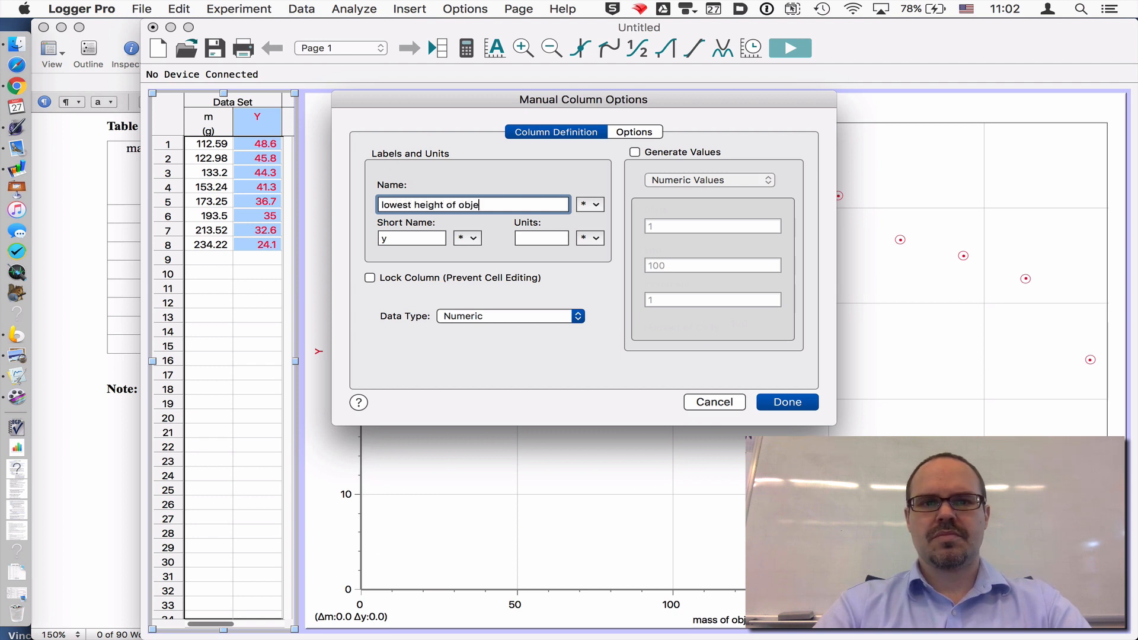
pyautogui.click(411, 239)
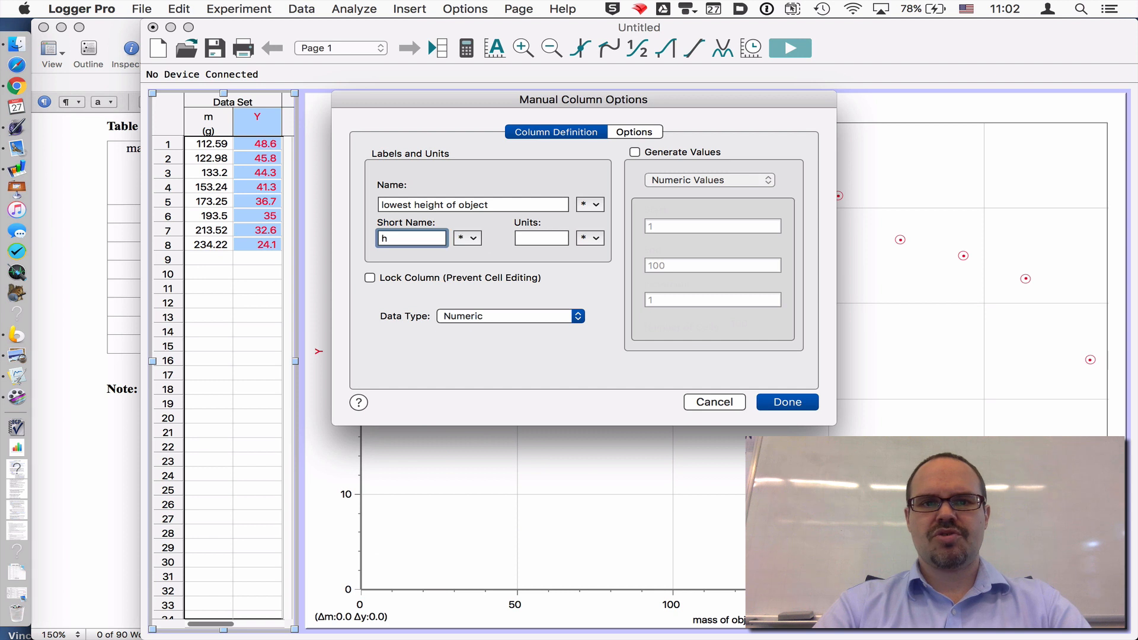
pyautogui.write('cm')
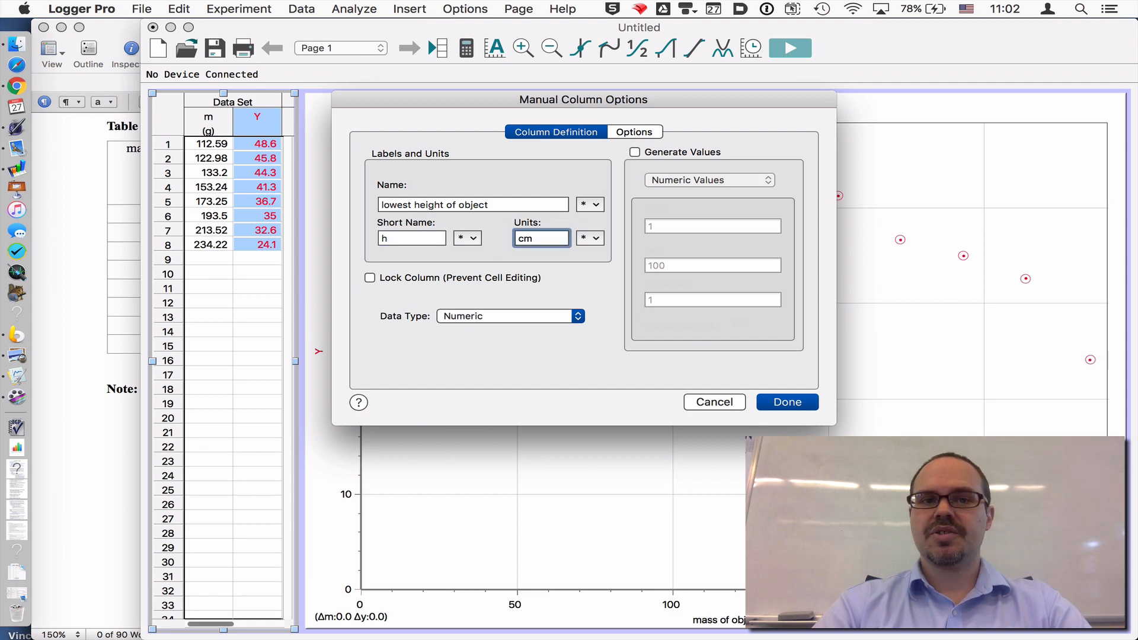
pyautogui.click(786, 402)
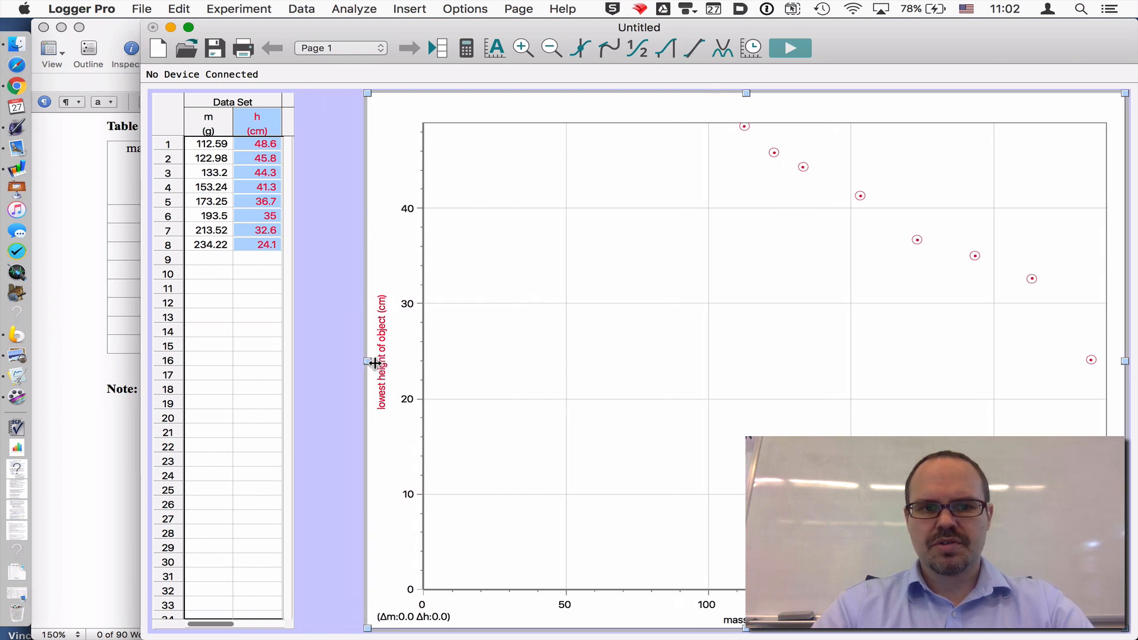
pyautogui.moveTo(370, 361); pyautogui.dragTo(336, 361)
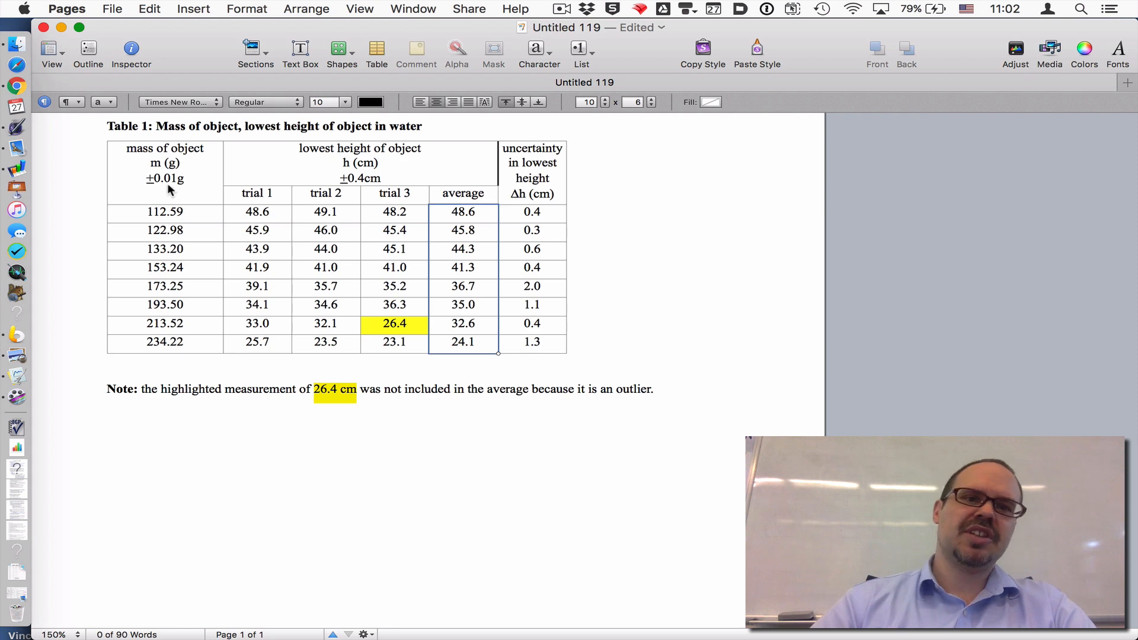
pyautogui.moveTo(181, 182)
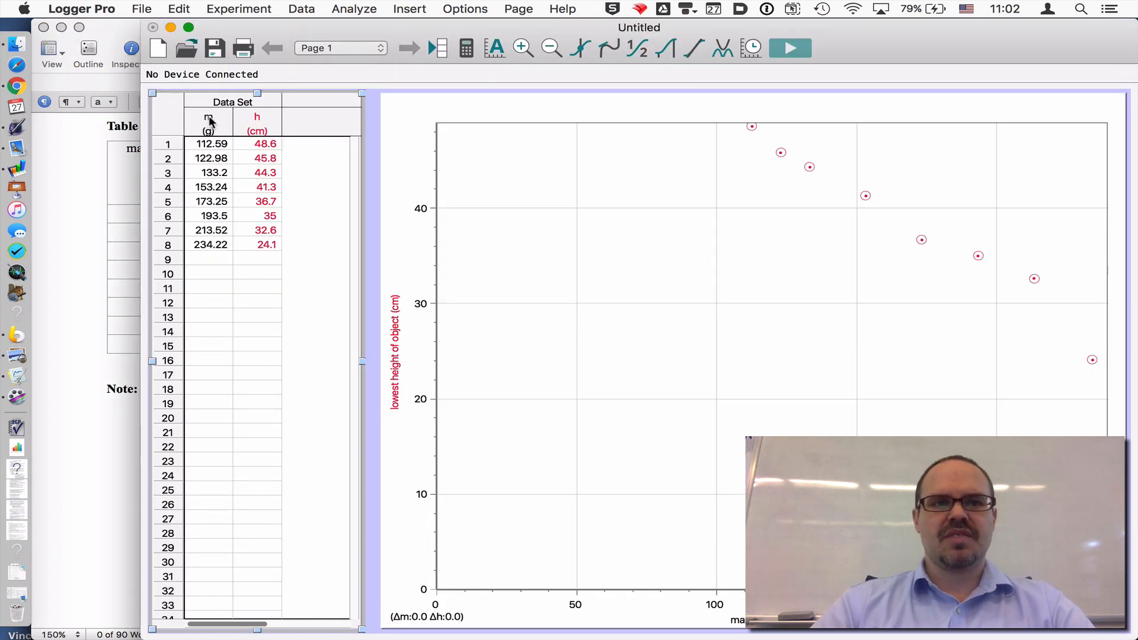
# Turn on Error Bar Calculations for the mass column with a fixed constant value
pyautogui.doubleClick(209, 123)
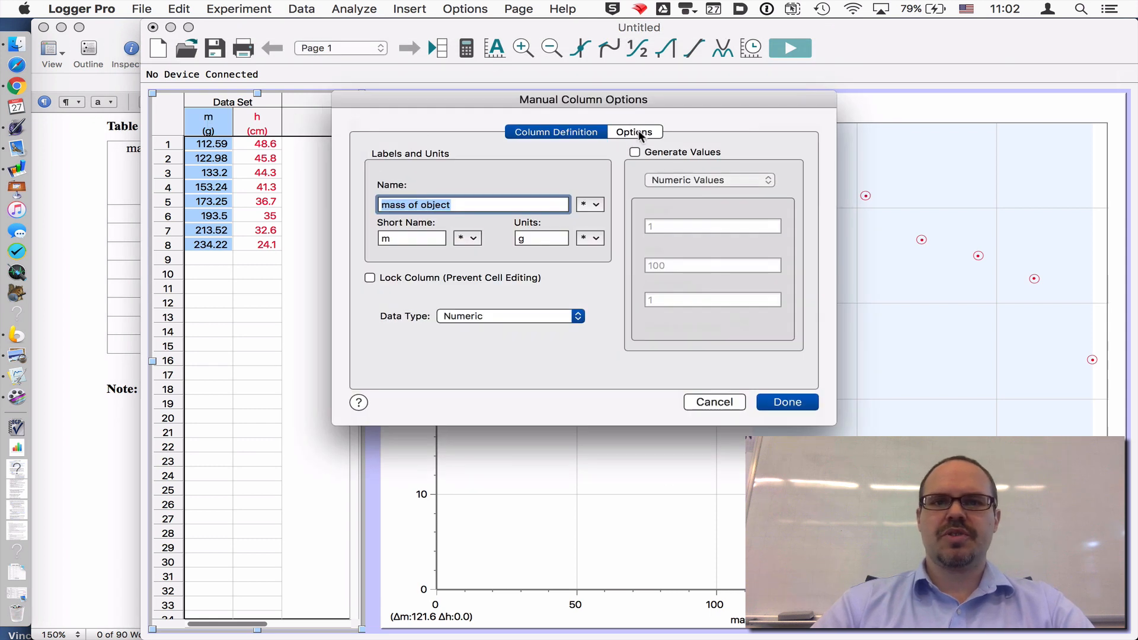
pyautogui.click(633, 132)
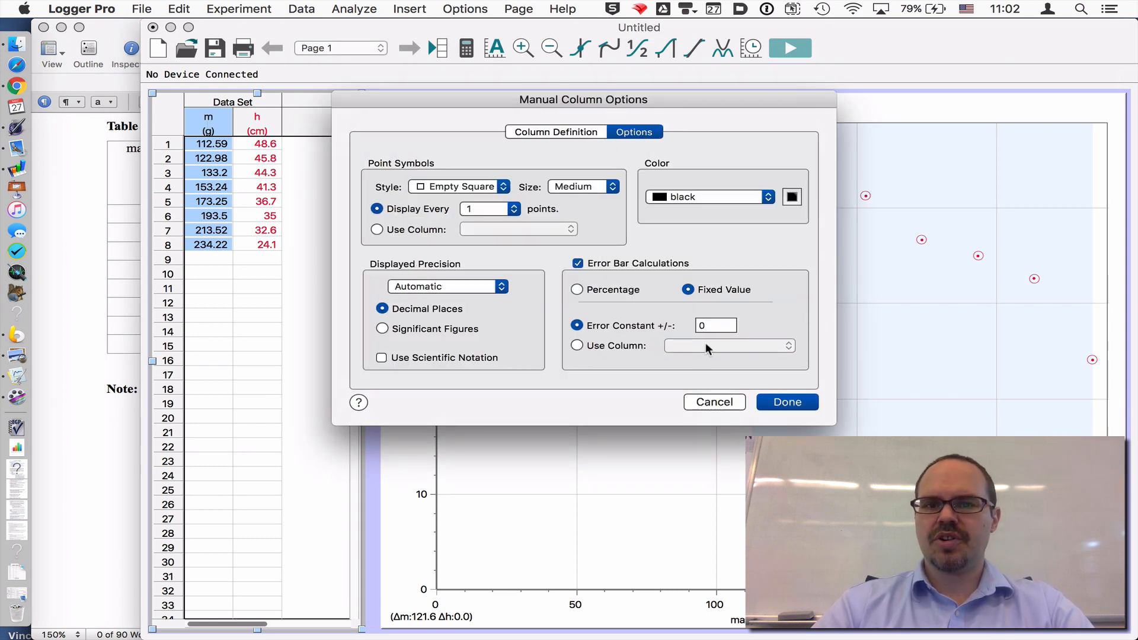
pyautogui.write('0.1')
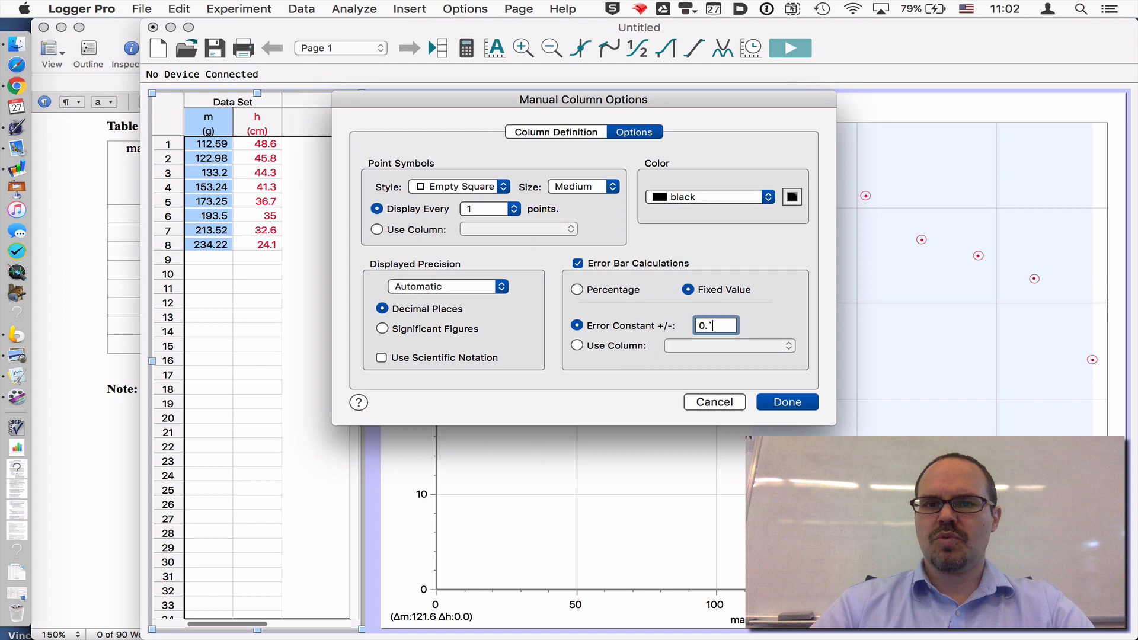
pyautogui.click(788, 402)
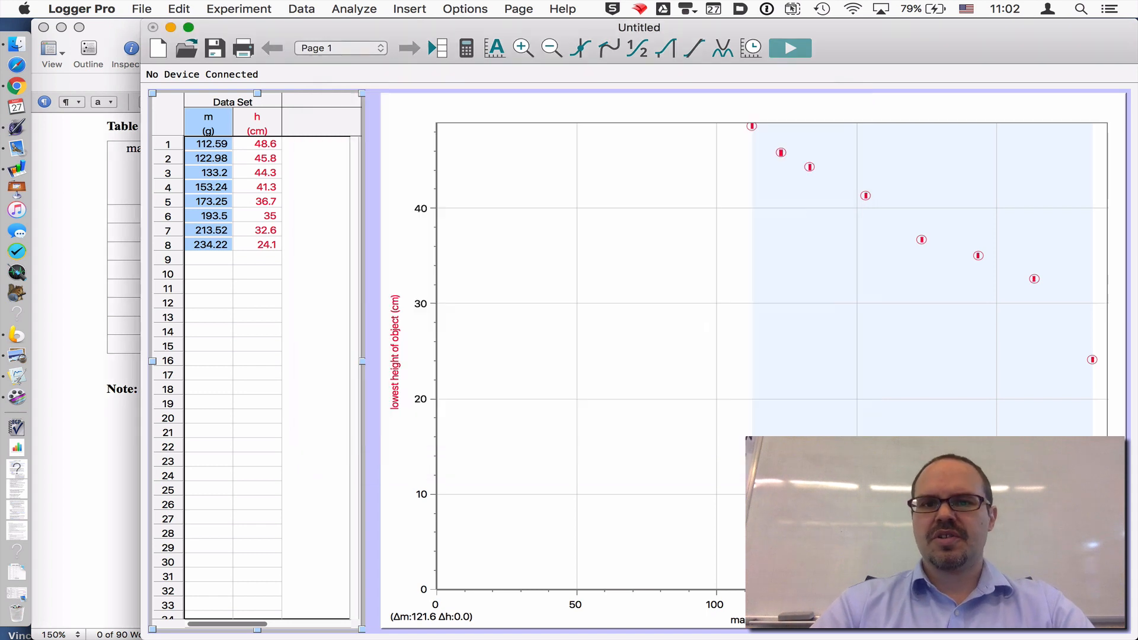
pyautogui.moveTo(924, 241)
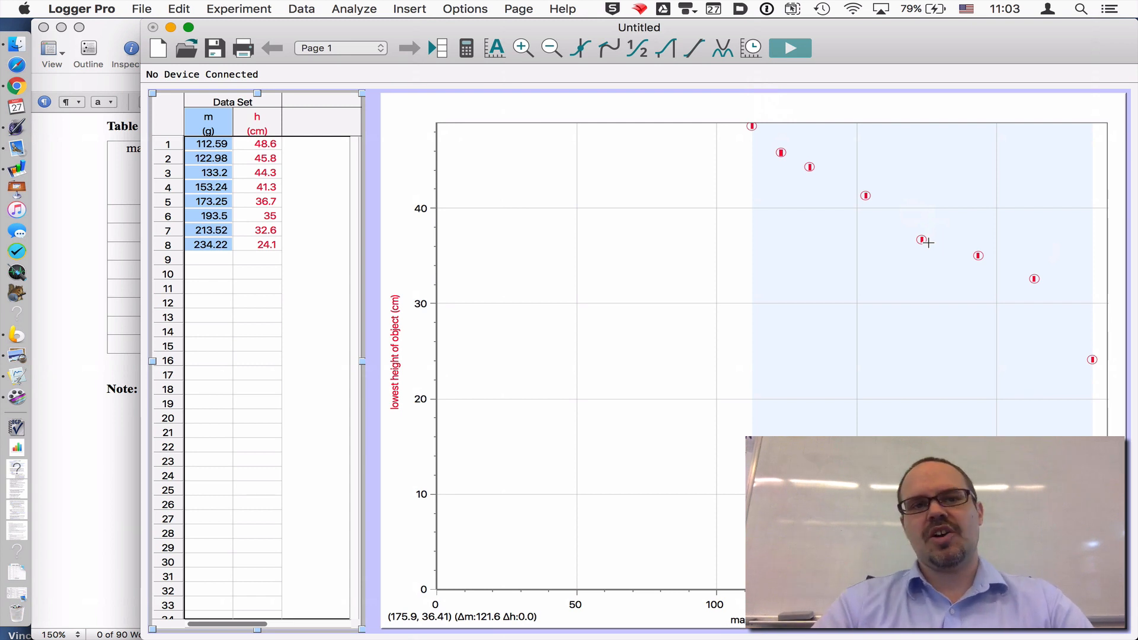
pyautogui.moveTo(625, 289)
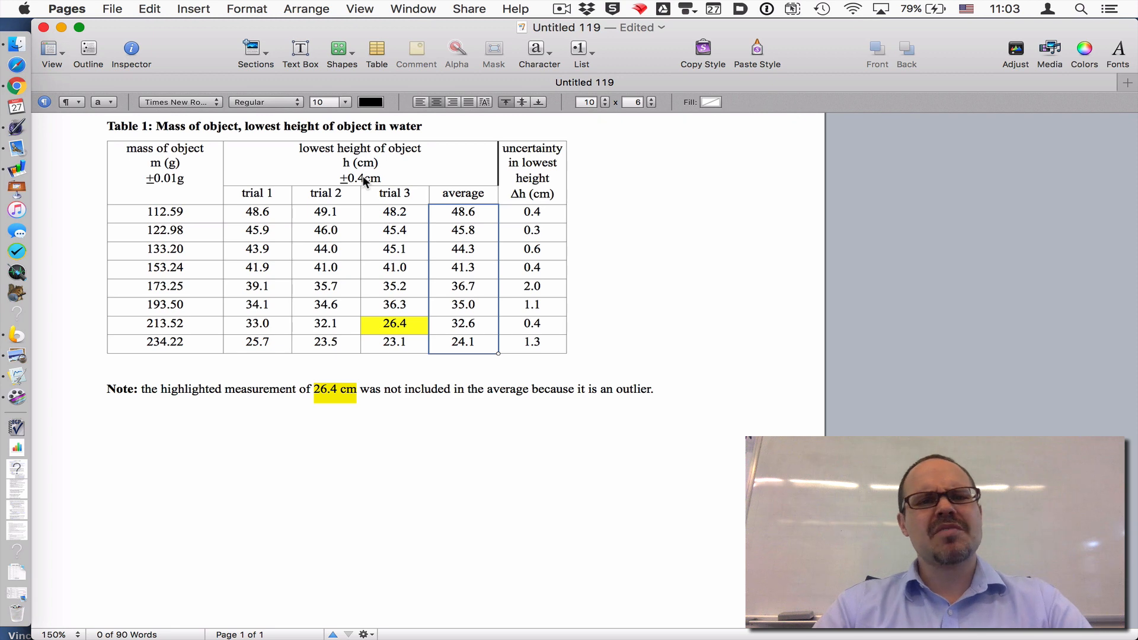
pyautogui.moveTo(557, 209)
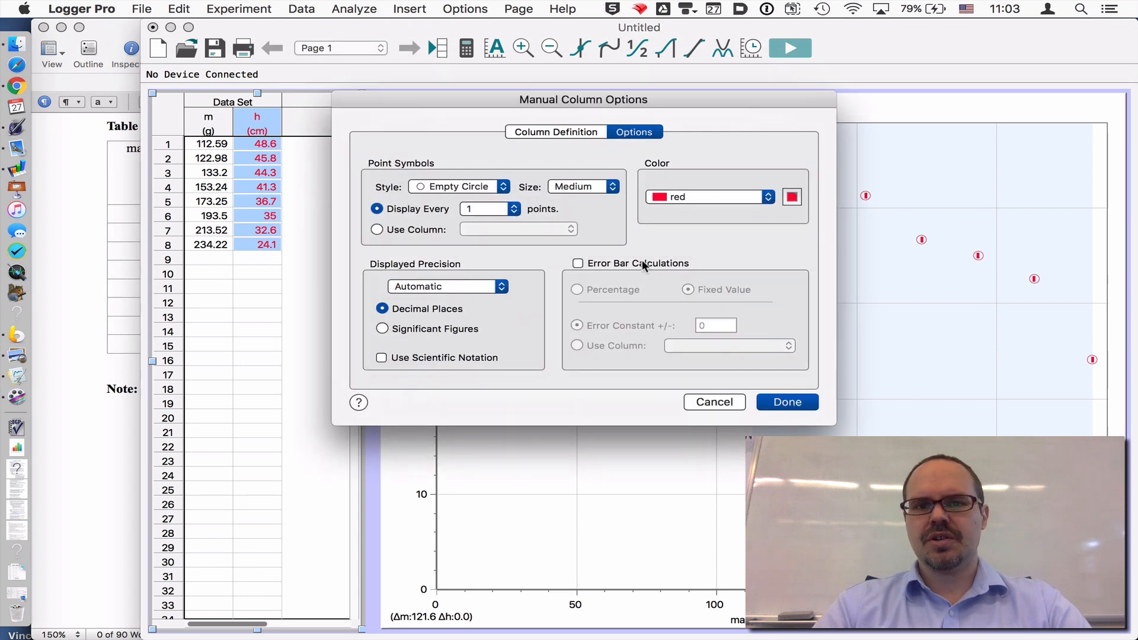
# Attempt a 0.4 cm height error constant, dismiss the rejections and close the column options
pyautogui.click(579, 263)
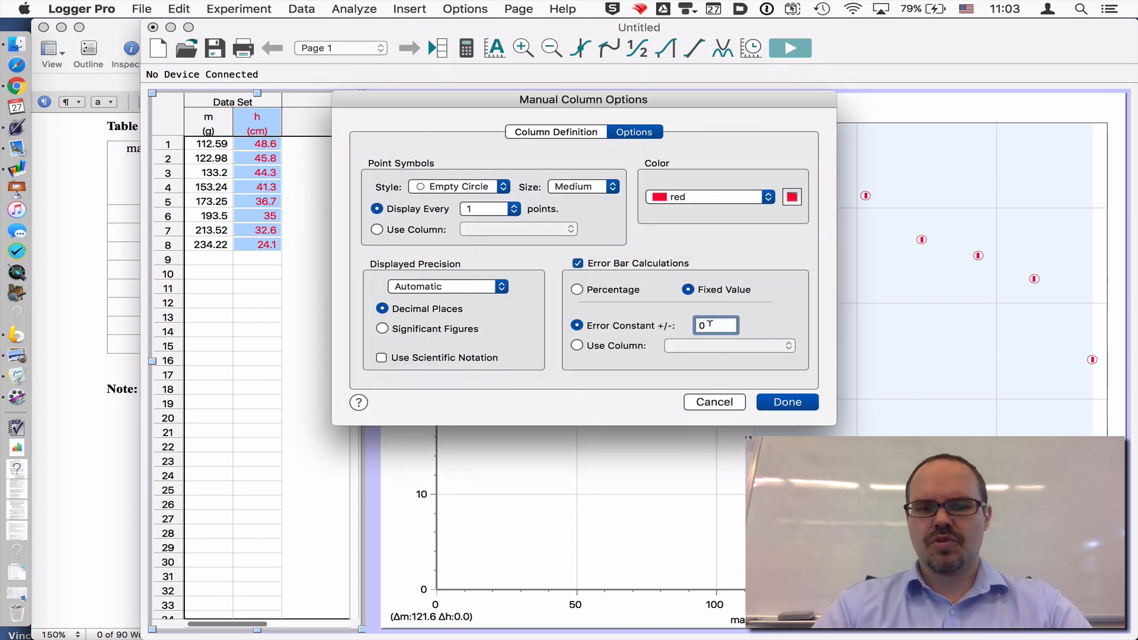
pyautogui.click(786, 402)
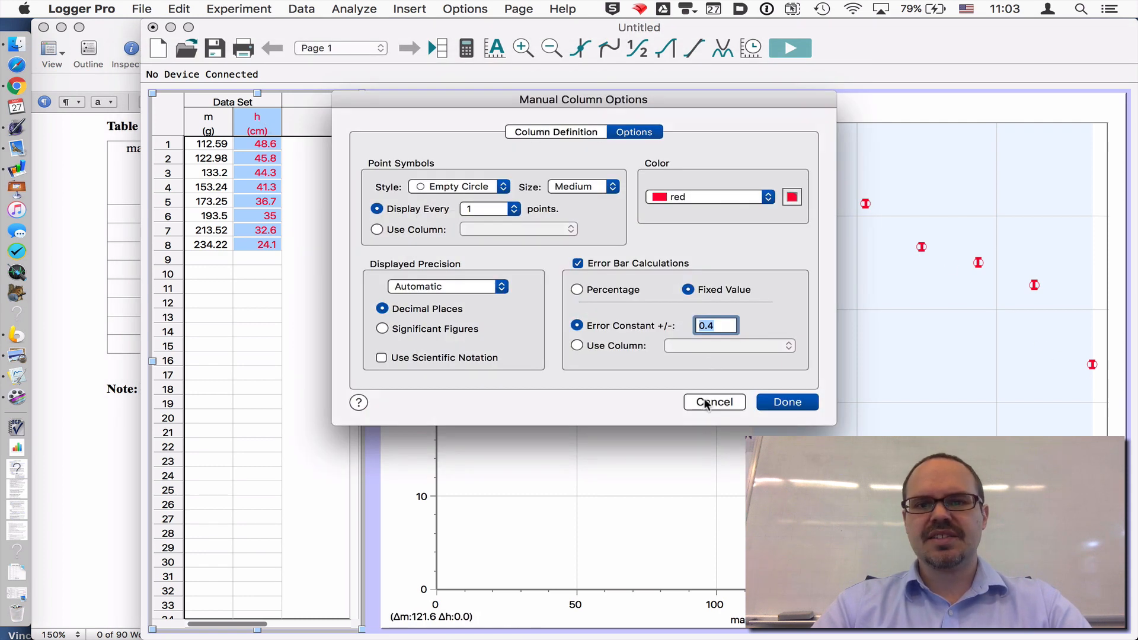
pyautogui.moveTo(632, 318)
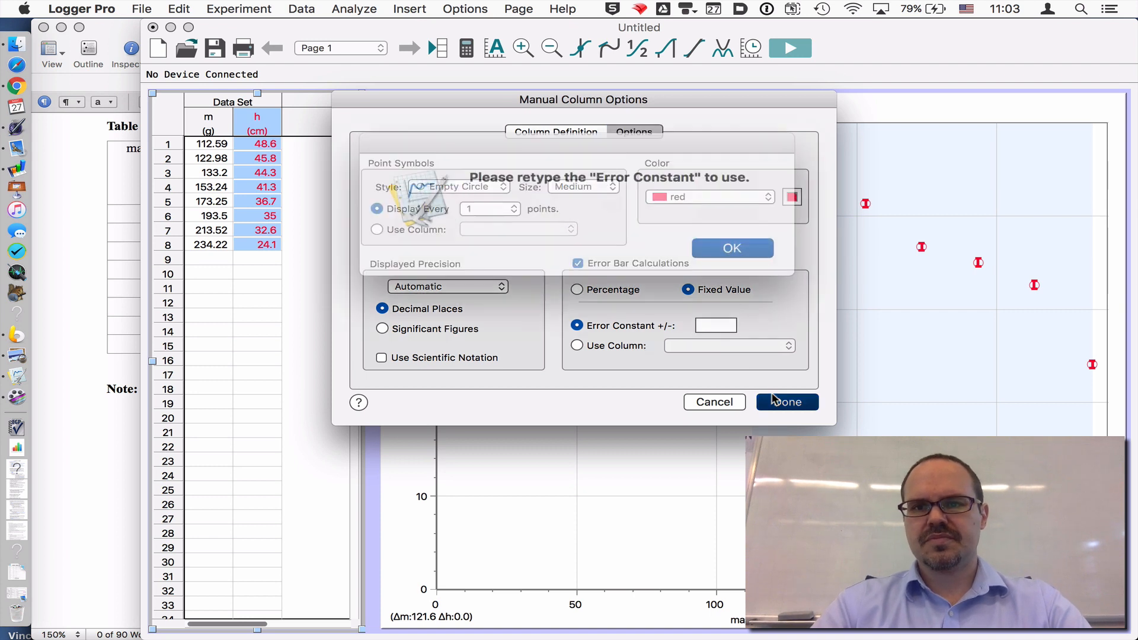
pyautogui.click(732, 248)
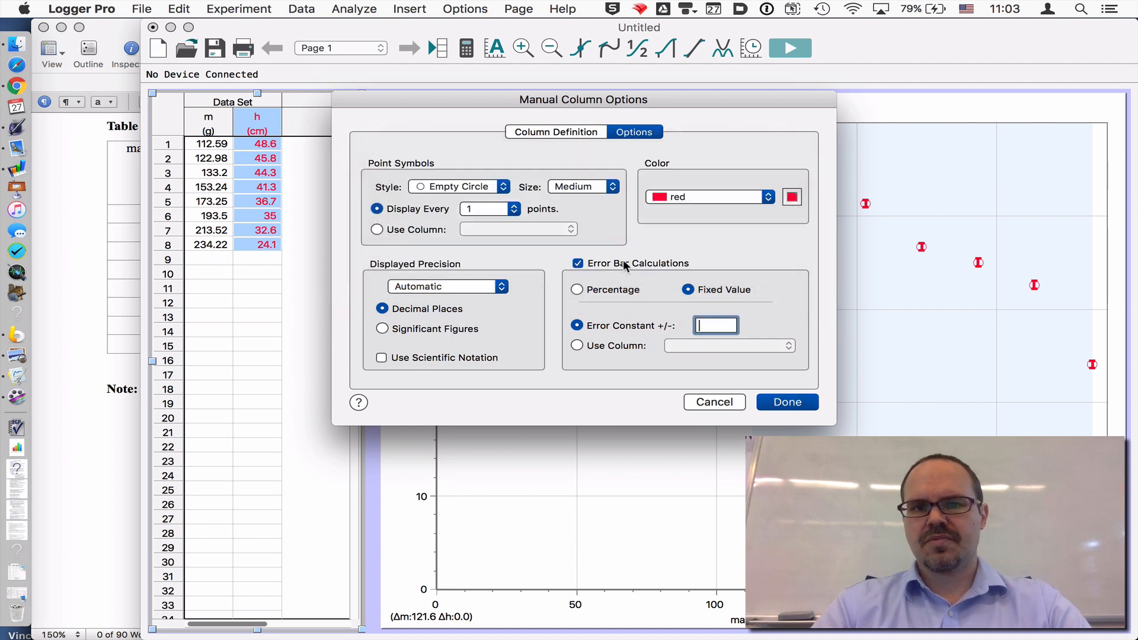
pyautogui.click(786, 402)
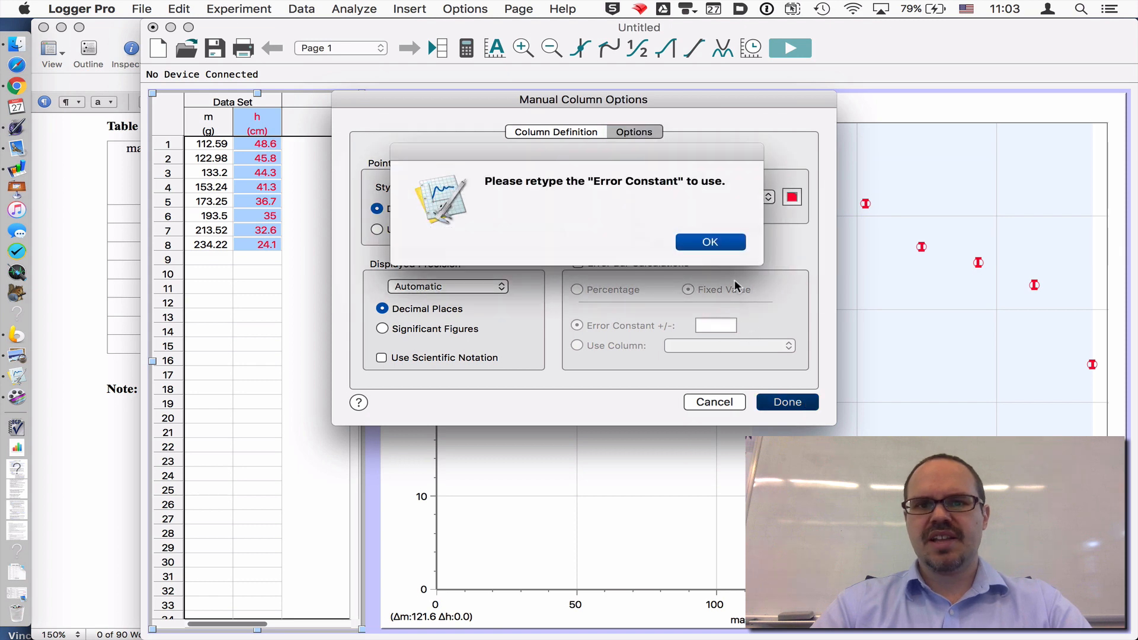
pyautogui.click(710, 242)
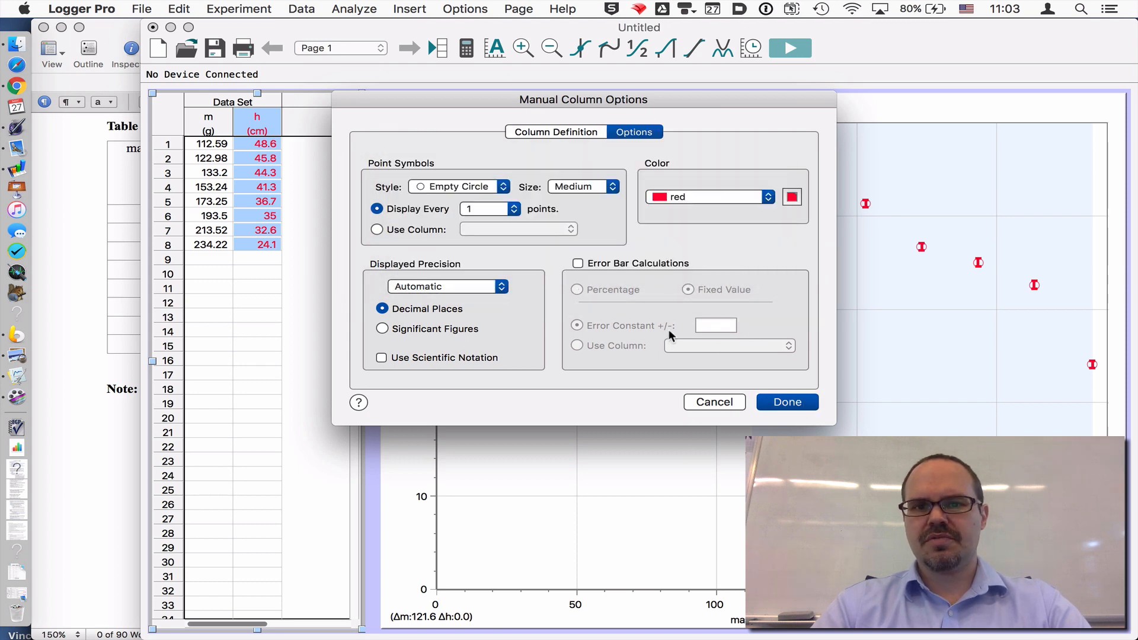
pyautogui.click(787, 402)
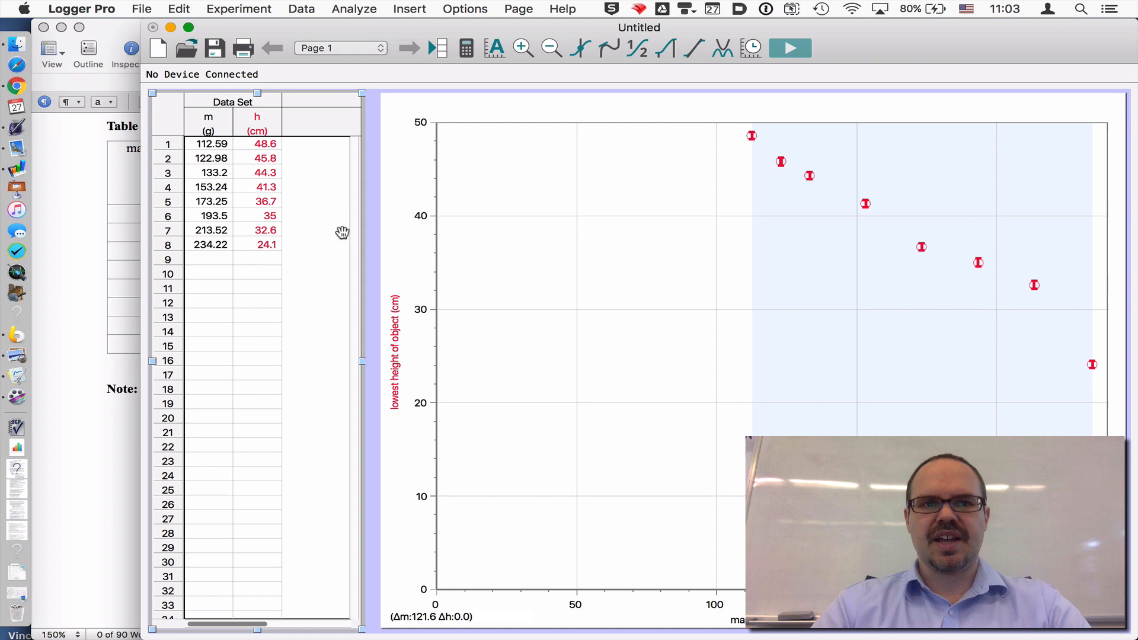
pyautogui.click(300, 8)
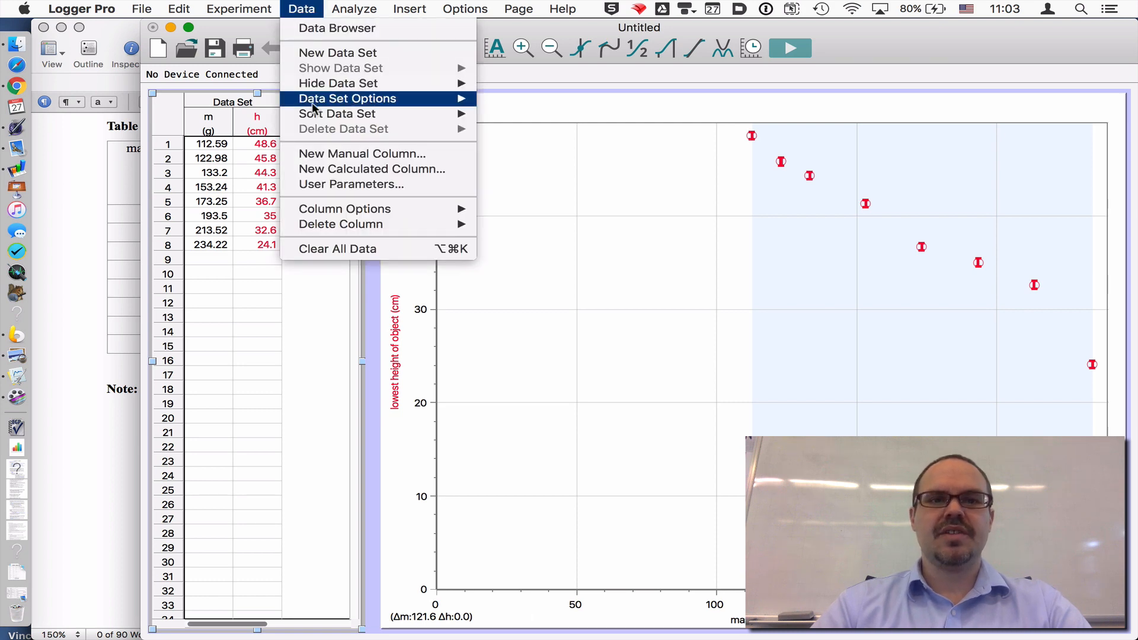
# Create a new manual column named 'uncertainty in height'
pyautogui.click(363, 153)
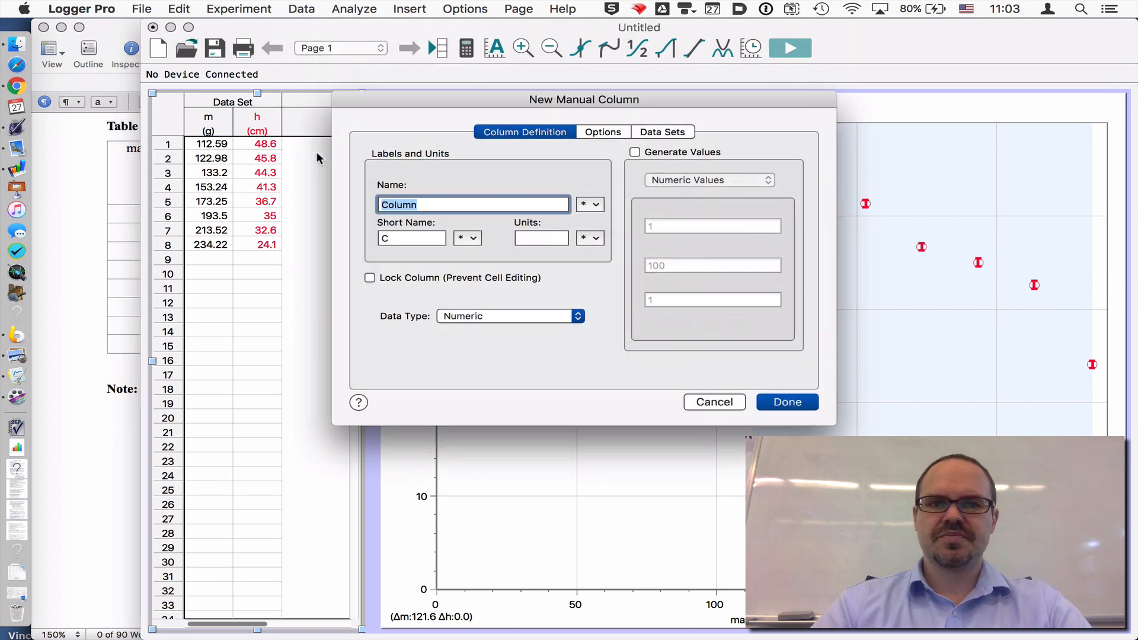
pyautogui.write('unc')
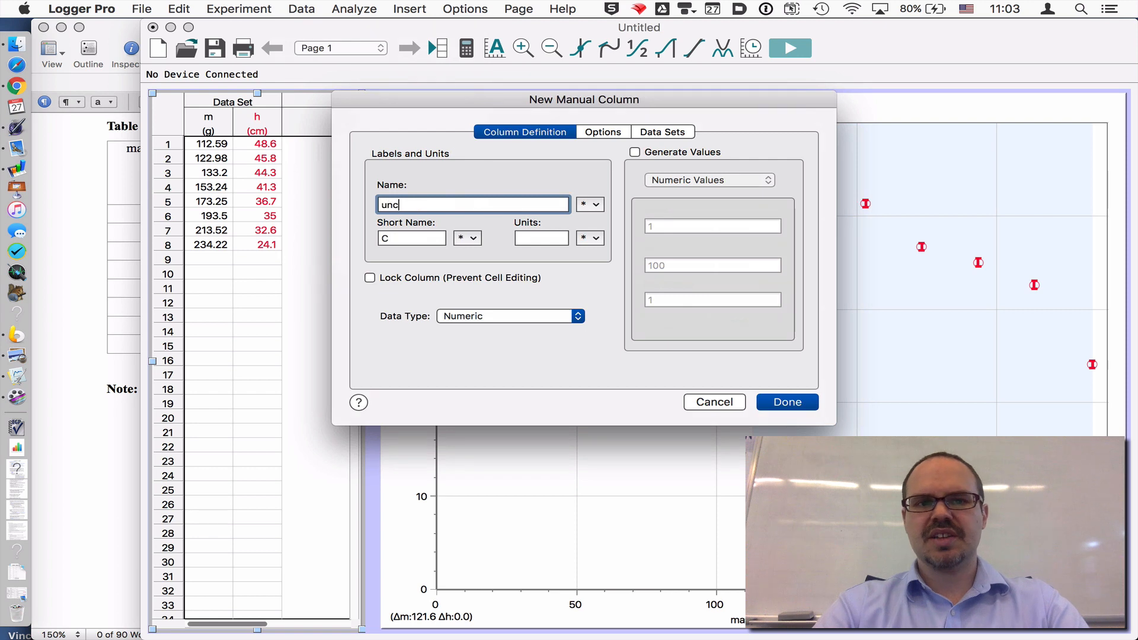
pyautogui.write('ertia')
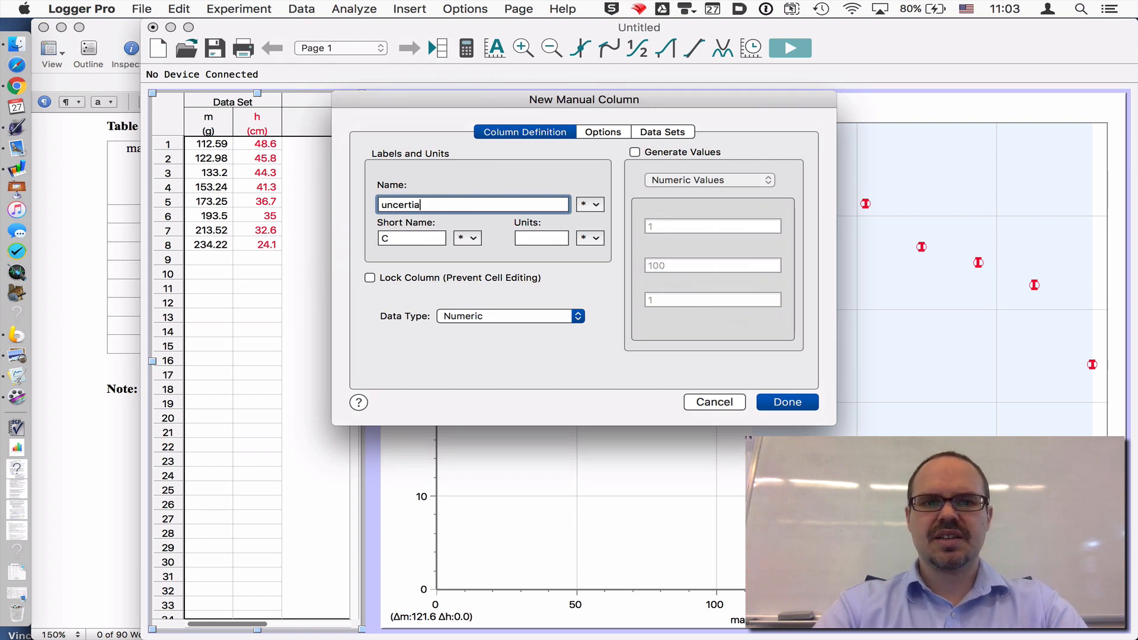
pyautogui.write('nt')
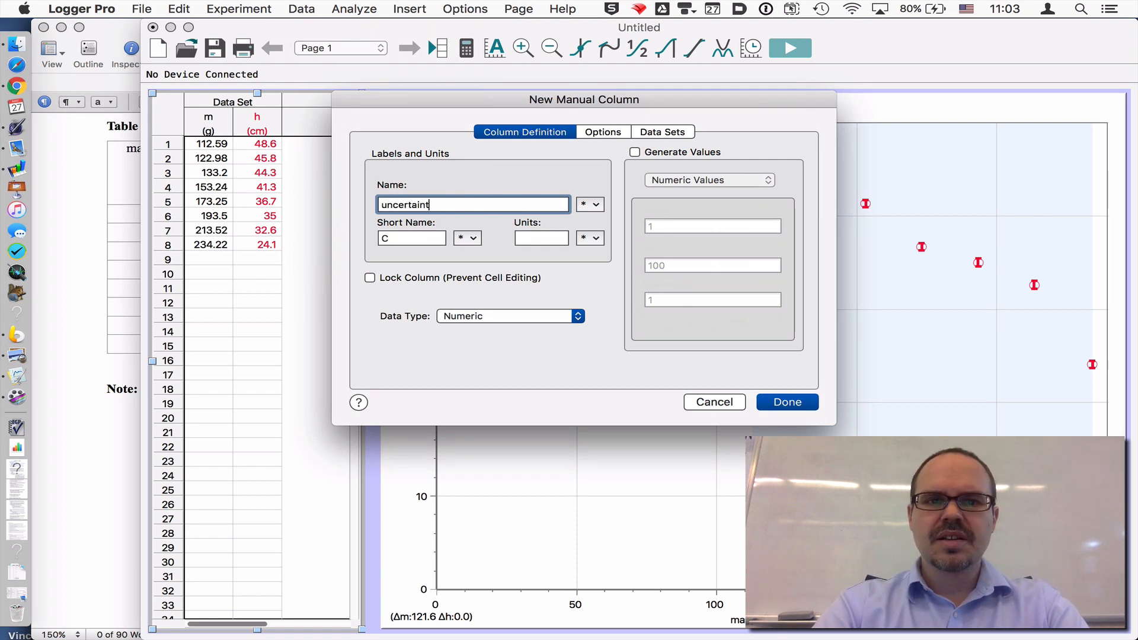
pyautogui.write('y in height')
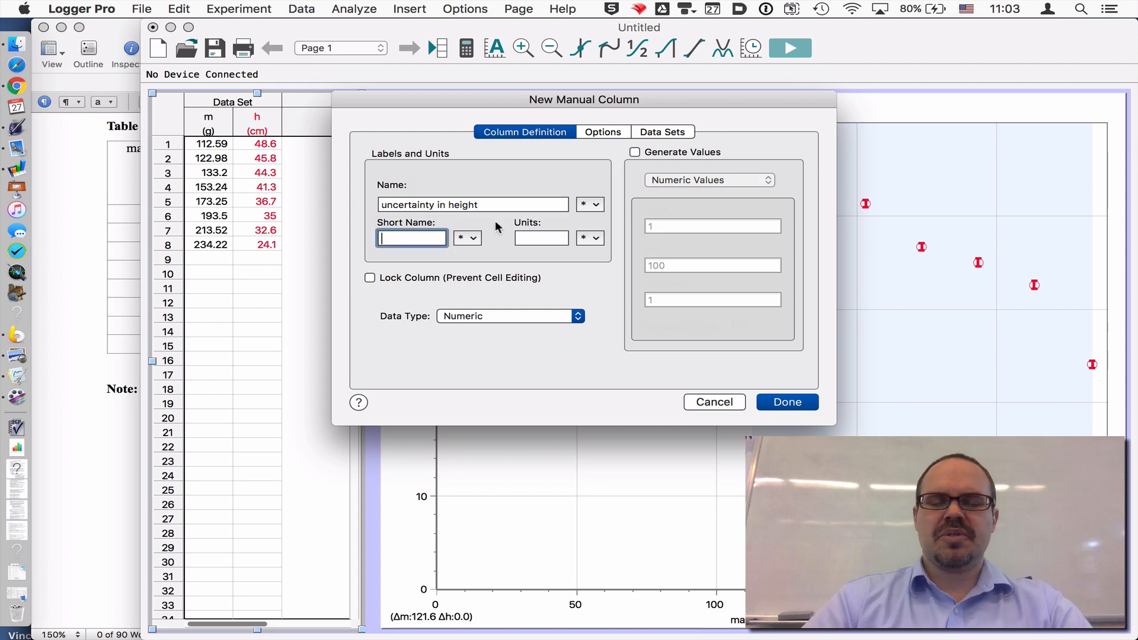
# Give the column the short name Δh from the Greek Upper symbols and units cm
pyautogui.click(467, 239)
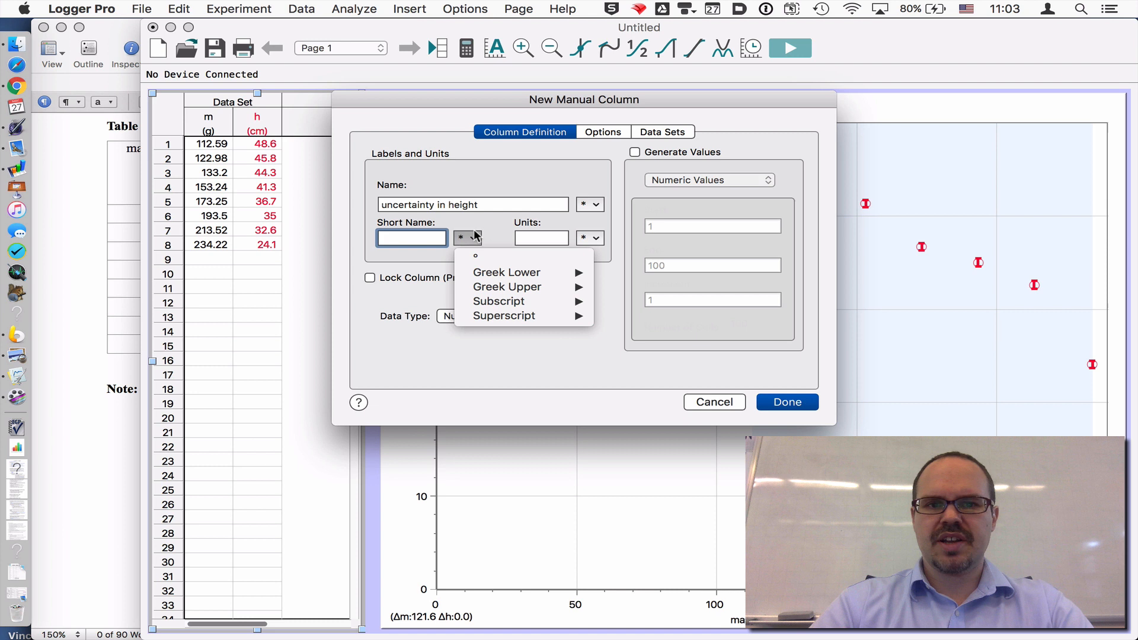
pyautogui.moveTo(507, 287)
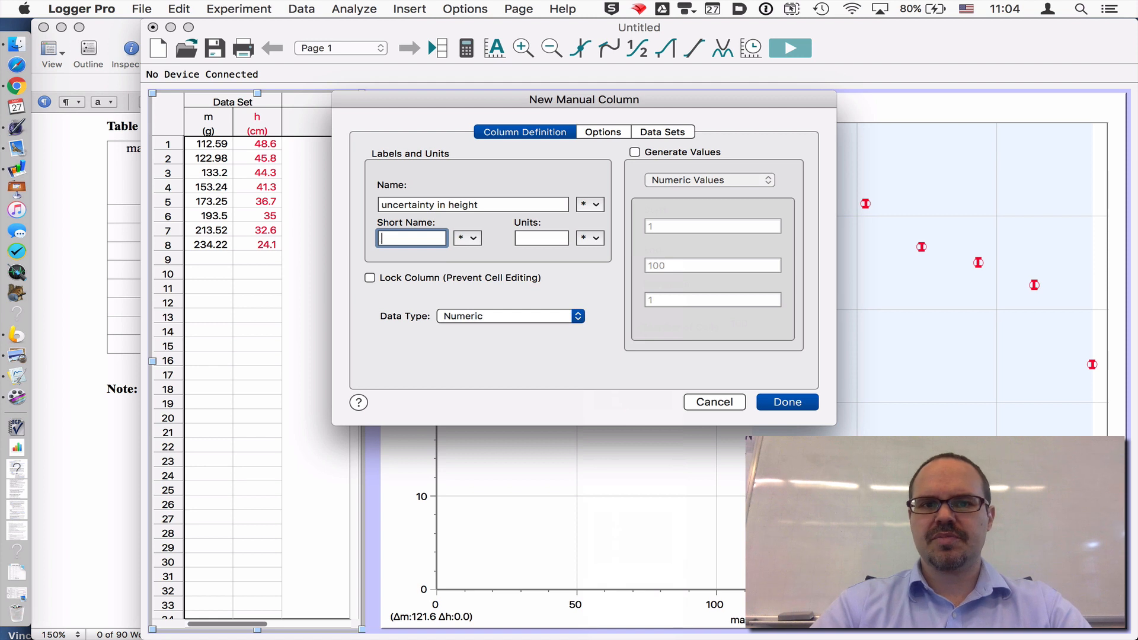
pyautogui.click(467, 237)
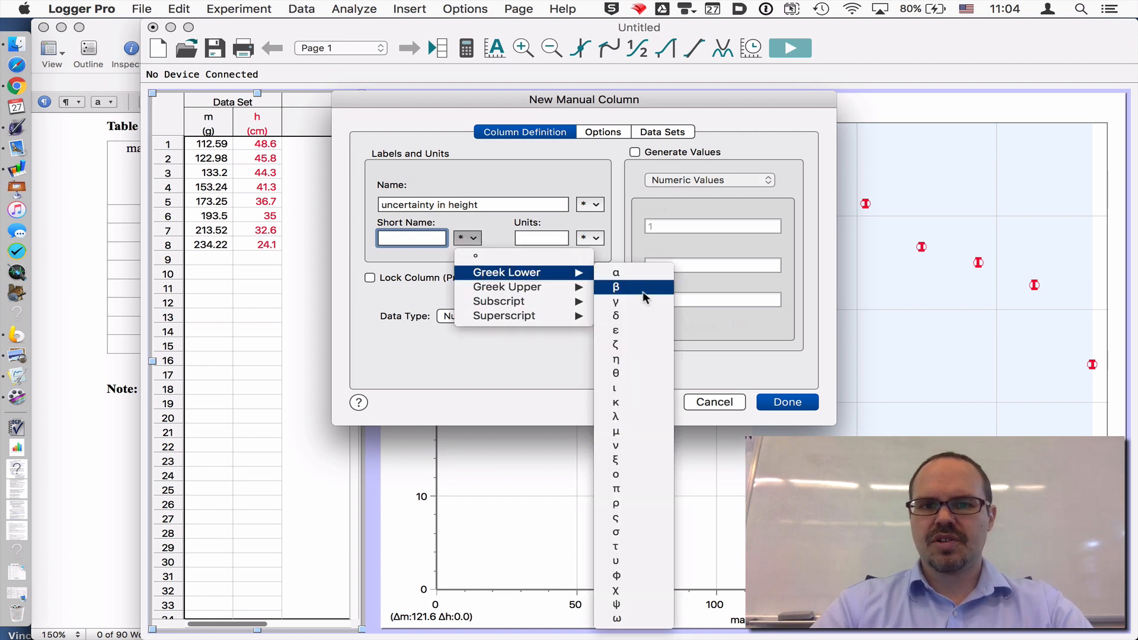
pyautogui.moveTo(639, 358)
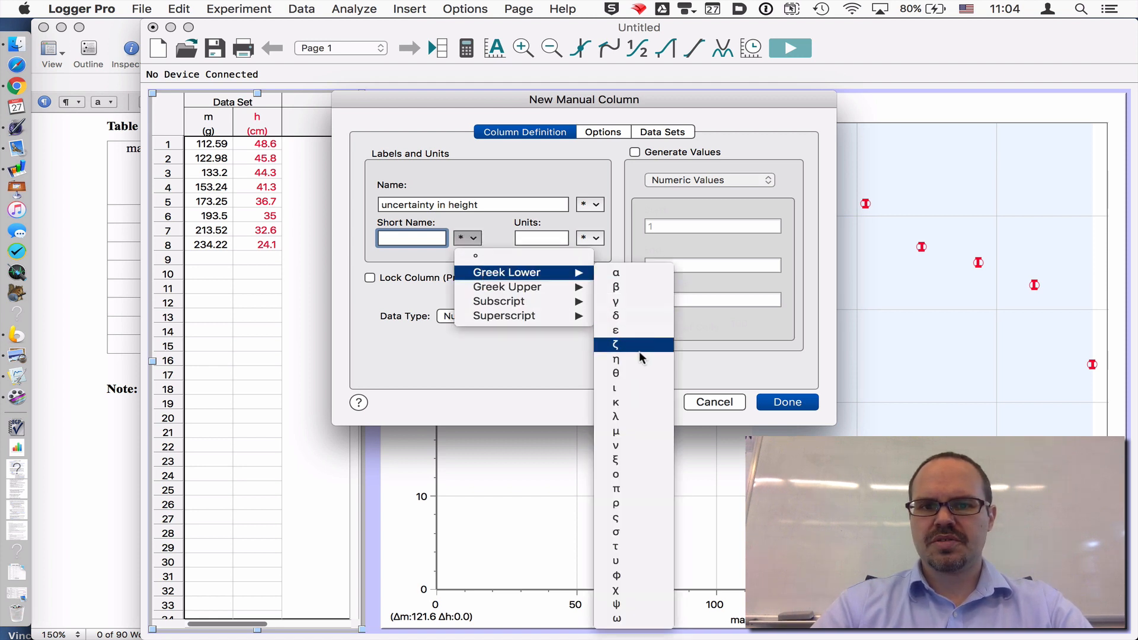
pyautogui.moveTo(506, 287)
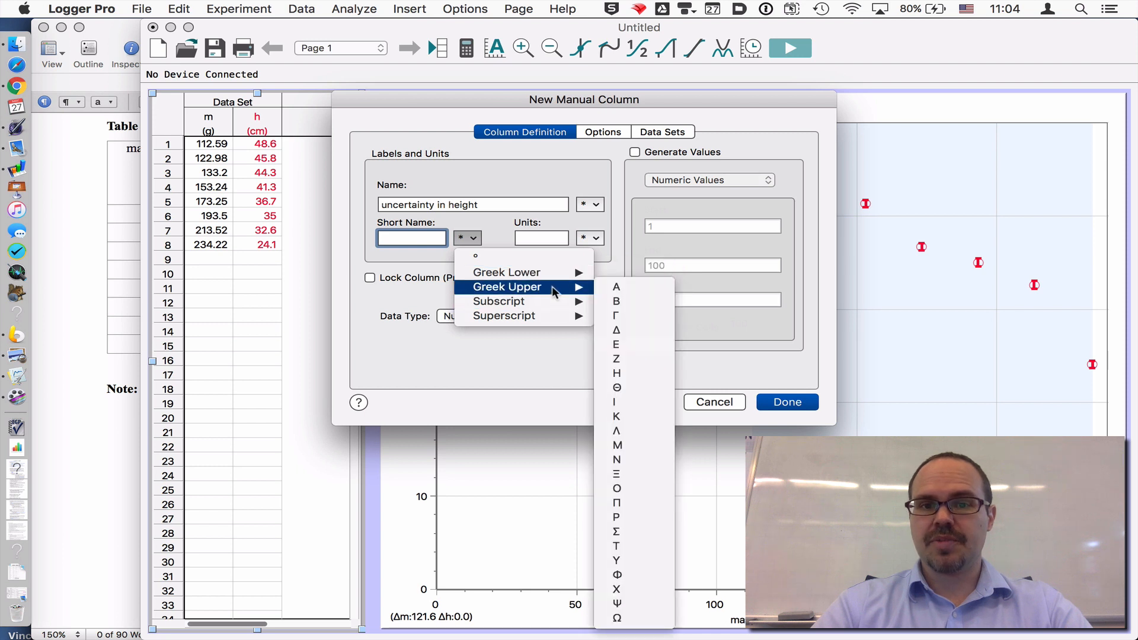
pyautogui.click(616, 330)
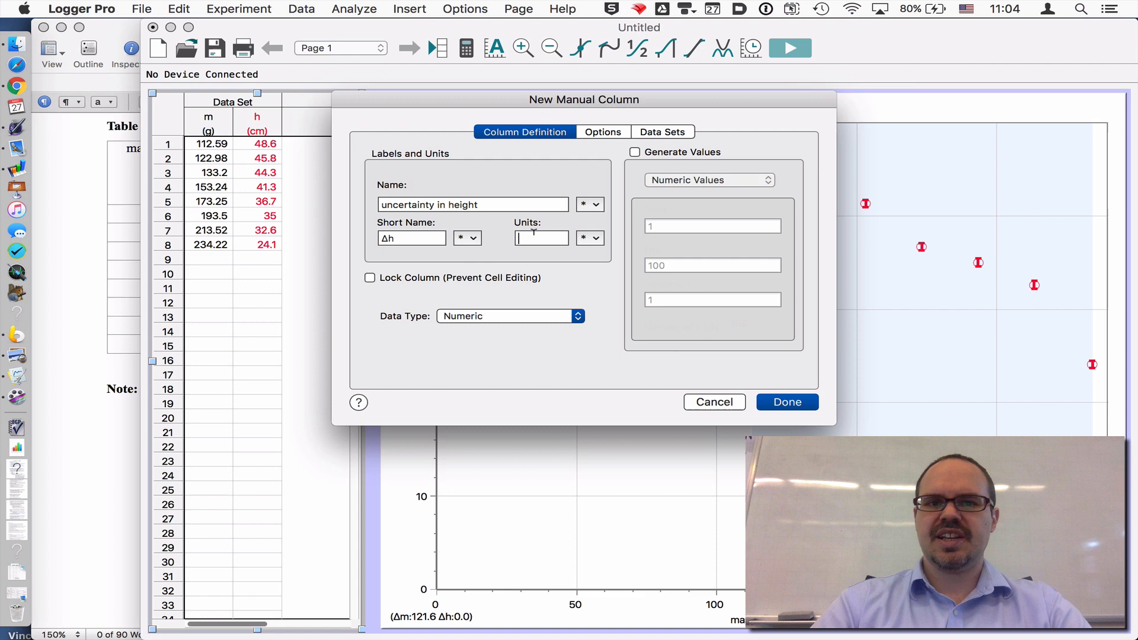
pyautogui.write('cm')
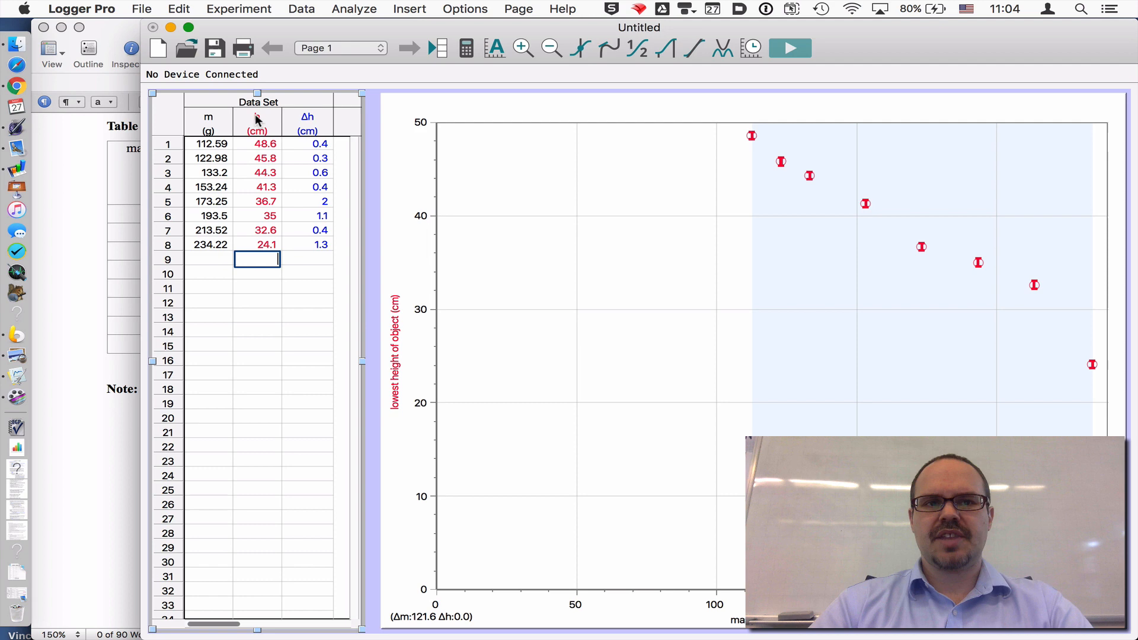
# Set the h column's error bars to use the 'uncertainty in height' column values
pyautogui.doubleClick(257, 124)
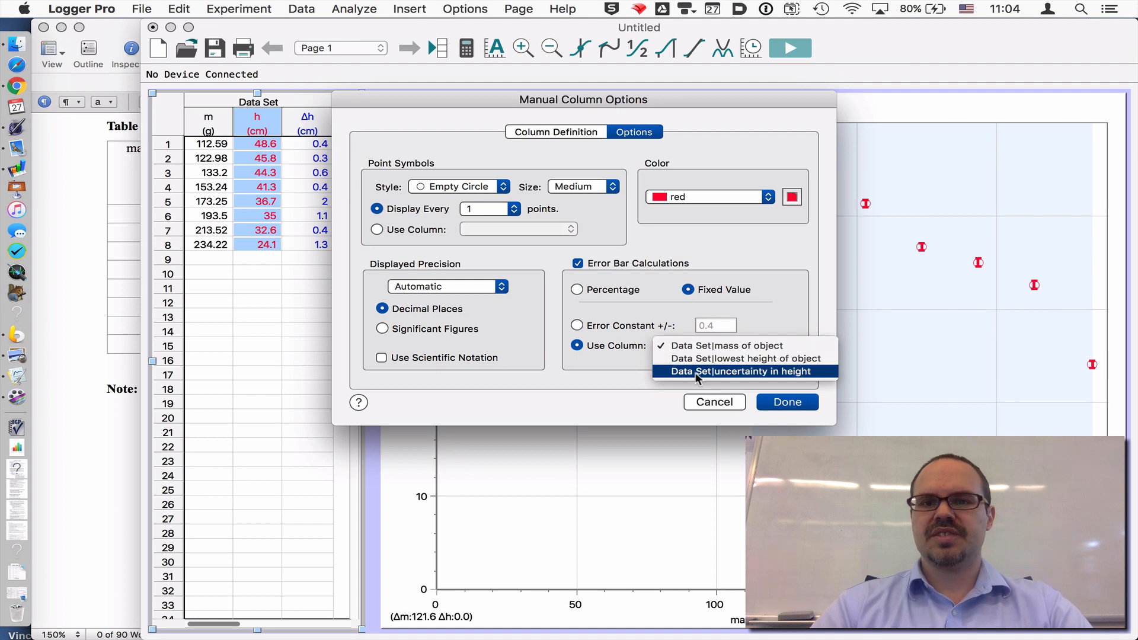
pyautogui.click(737, 371)
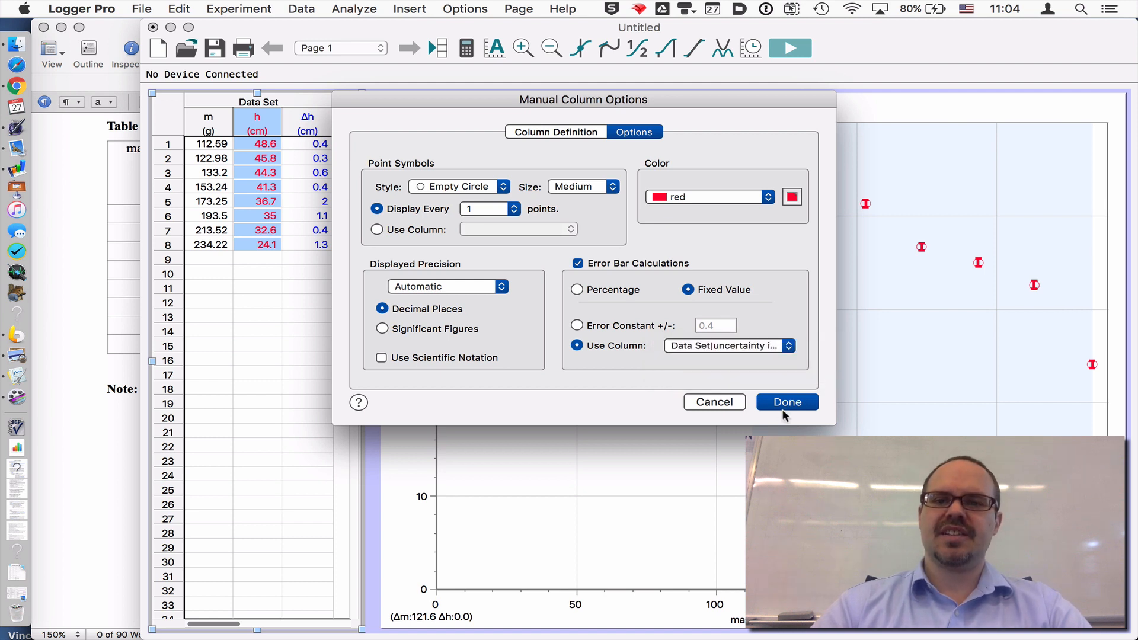
pyautogui.click(788, 402)
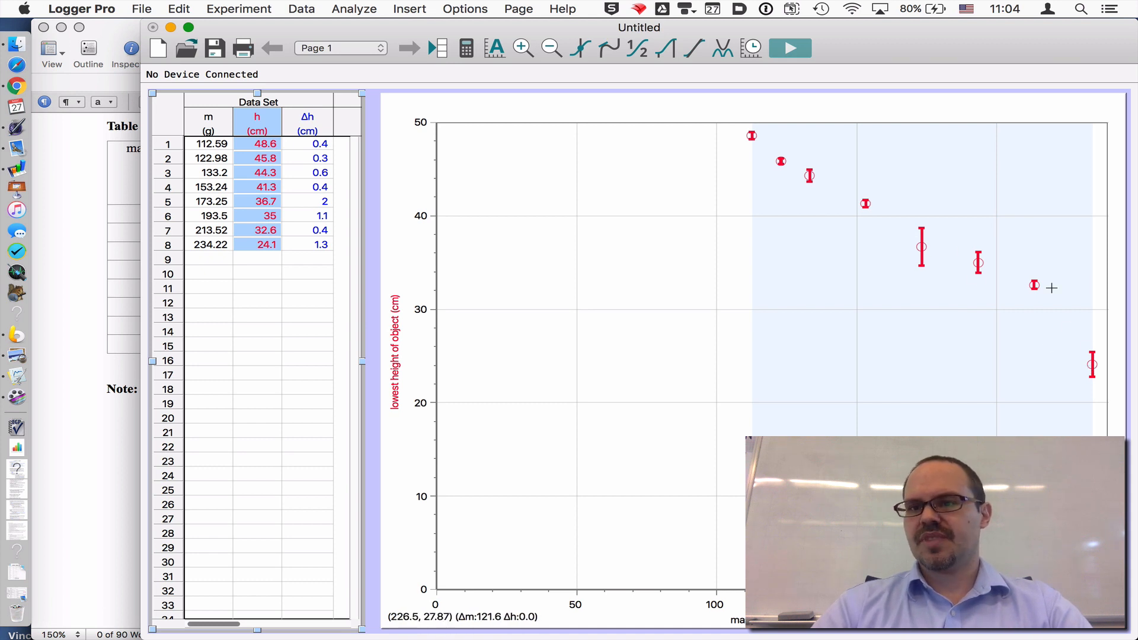
pyautogui.moveTo(1015, 284)
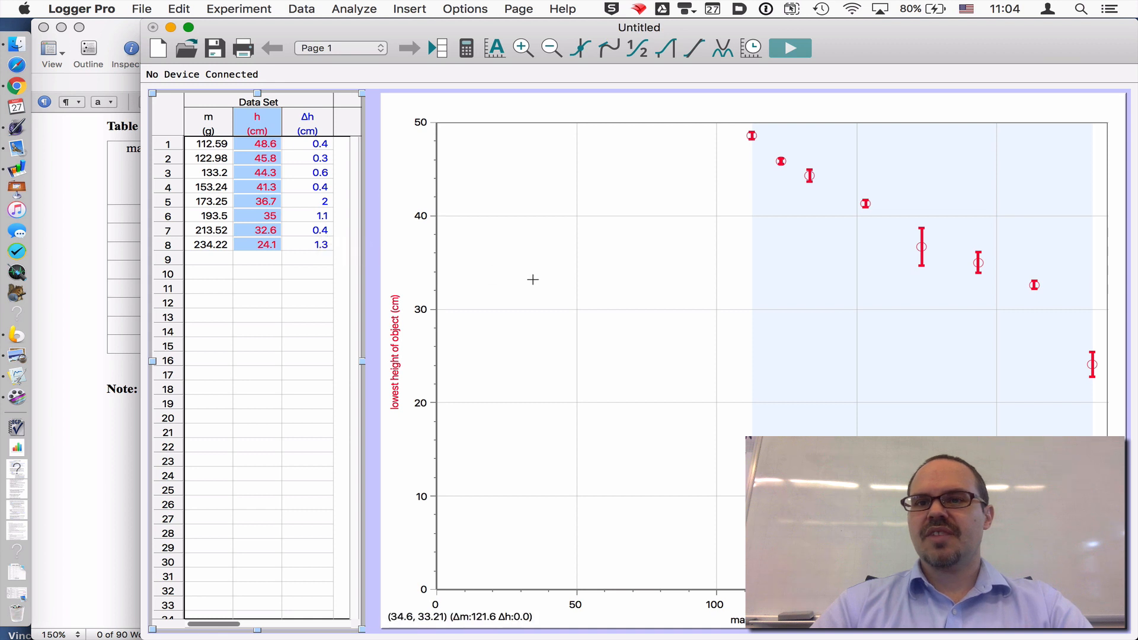
pyautogui.click(691, 47)
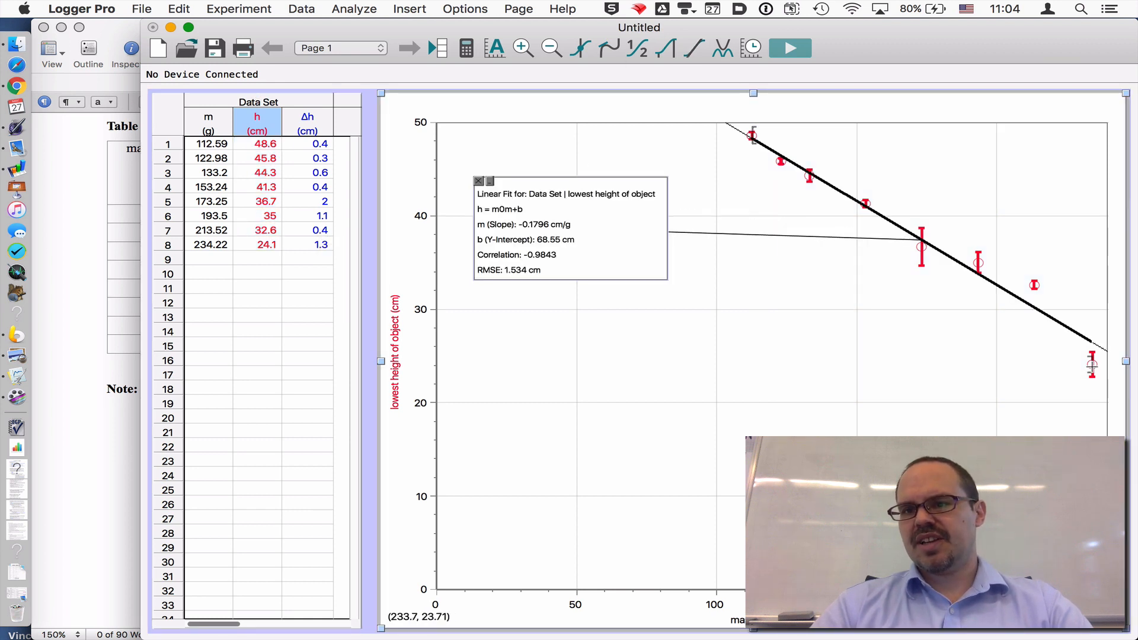
# Restrict the linear fit to the first seven points, giving h = −0.1580m + 65.49
pyautogui.moveTo(753, 134); pyautogui.dragTo(1060, 370)
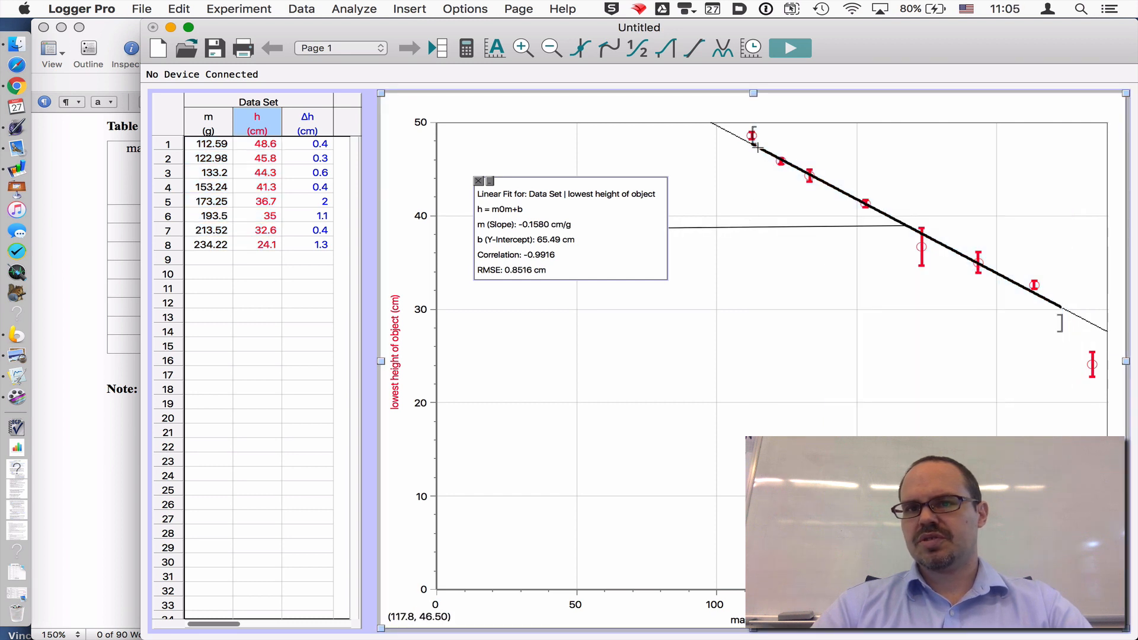
pyautogui.moveTo(759, 251)
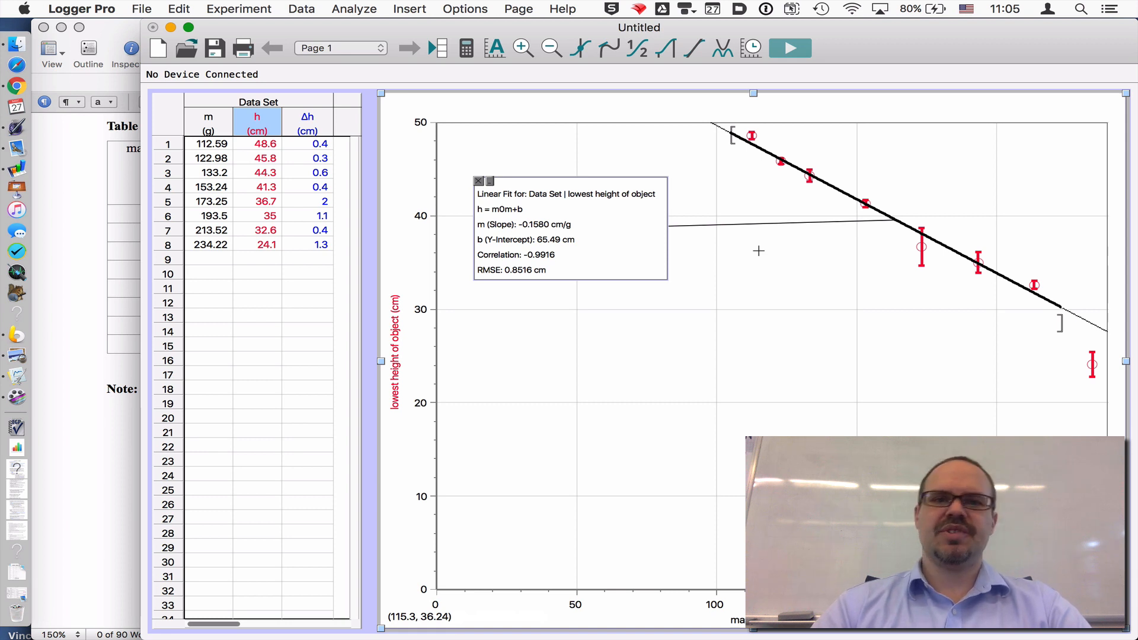
pyautogui.moveTo(851, 277)
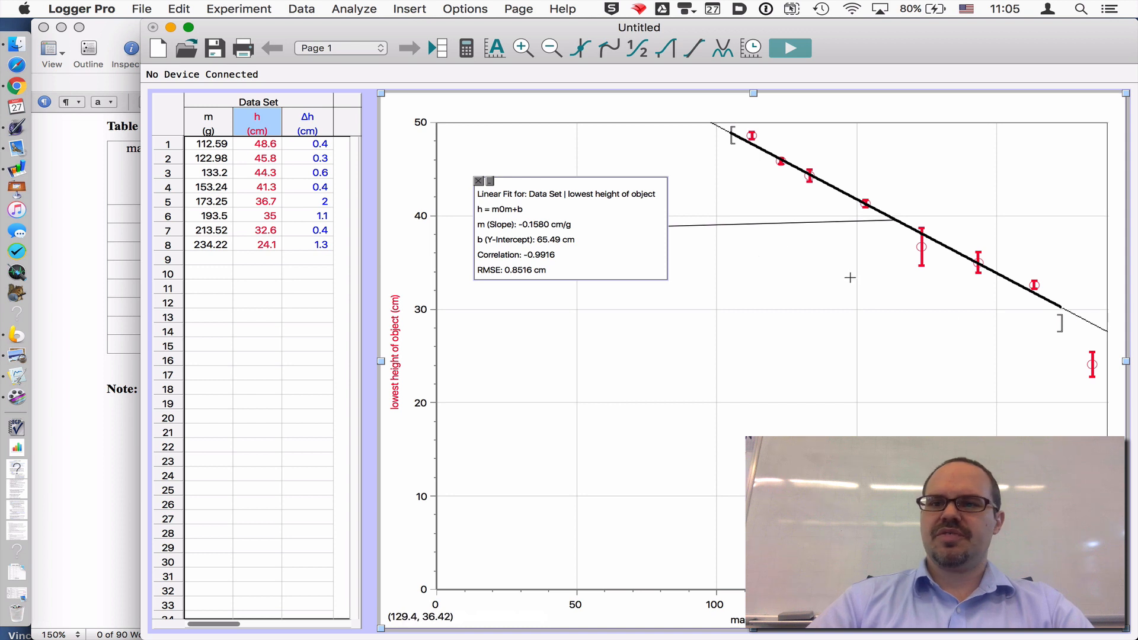
pyautogui.moveTo(1087, 392)
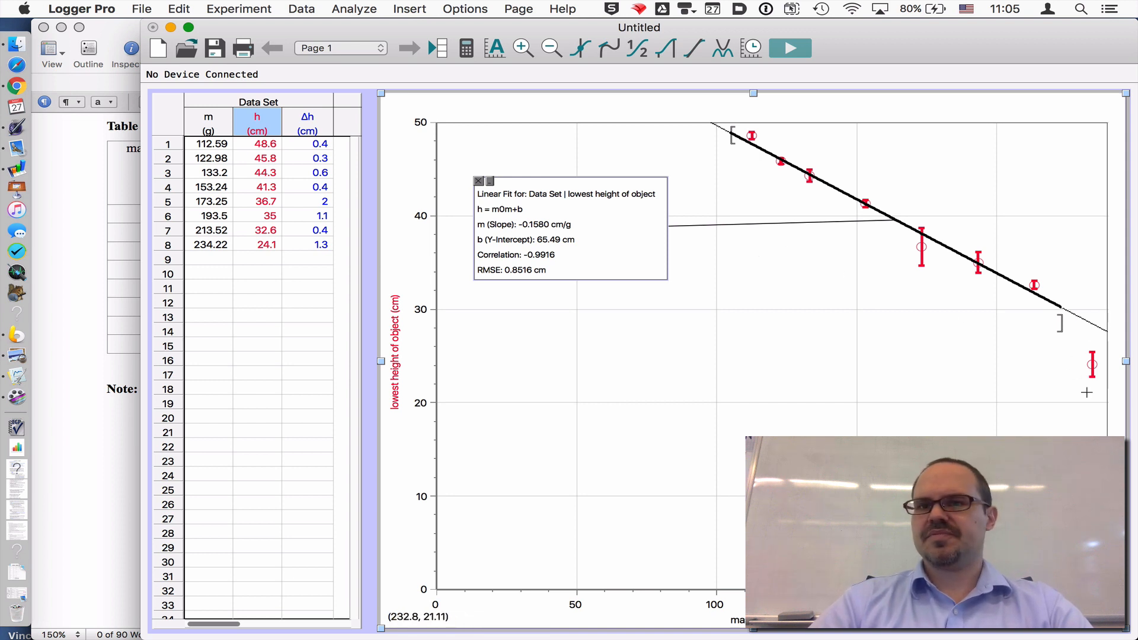
pyautogui.moveTo(1089, 347)
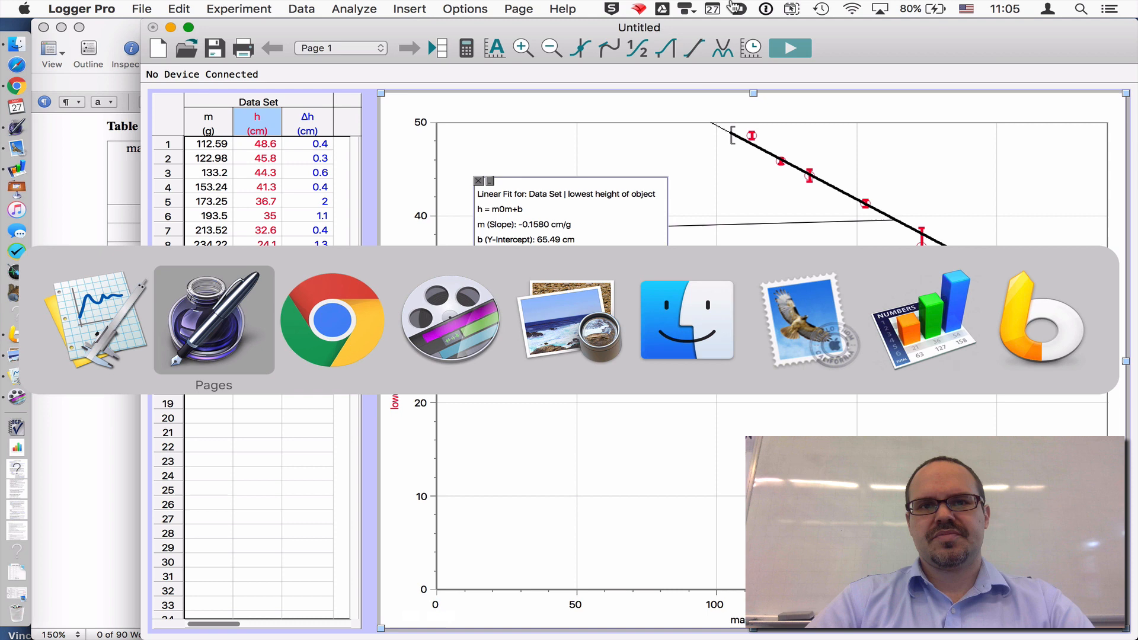
# Paste the Logger Pro graph into the Pages report and view it on the second page
pyautogui.click(213, 321)
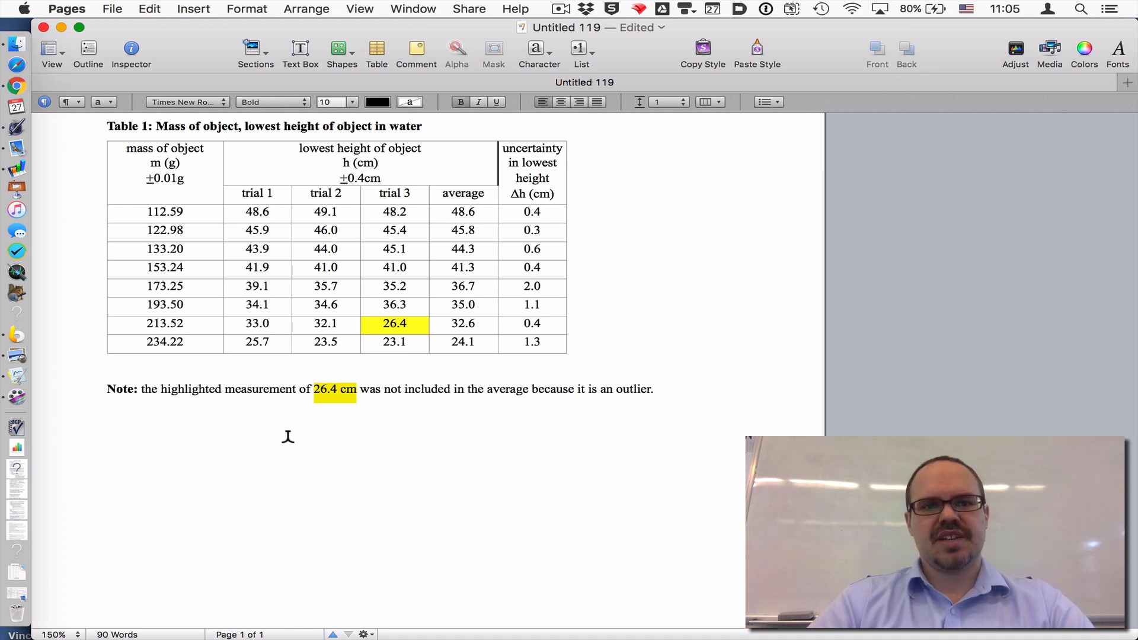
pyautogui.scroll(-3)
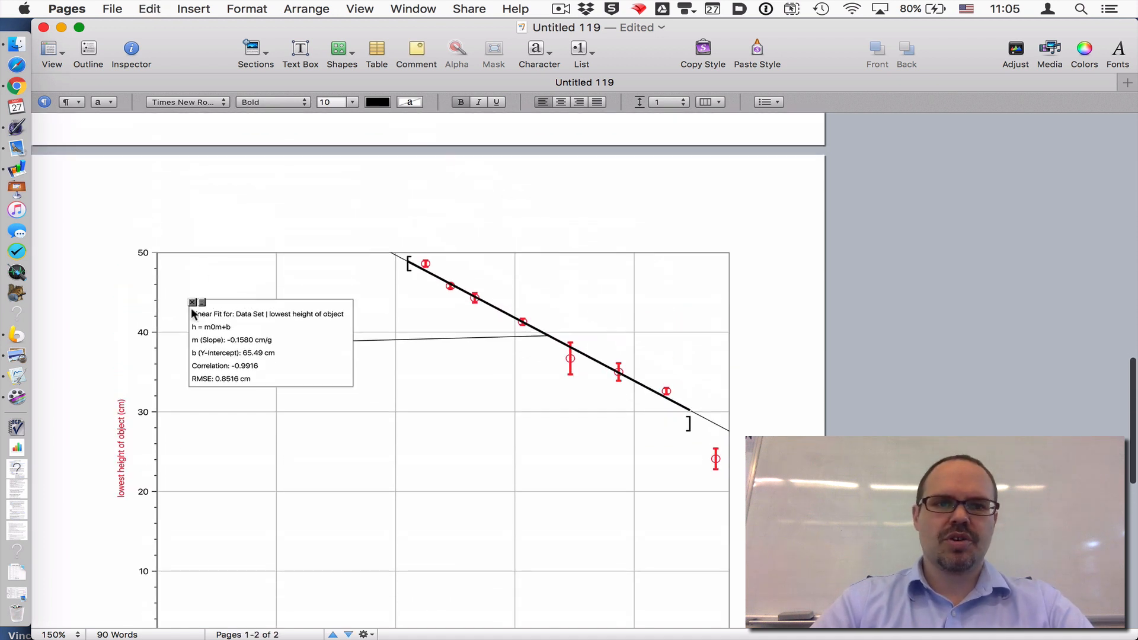